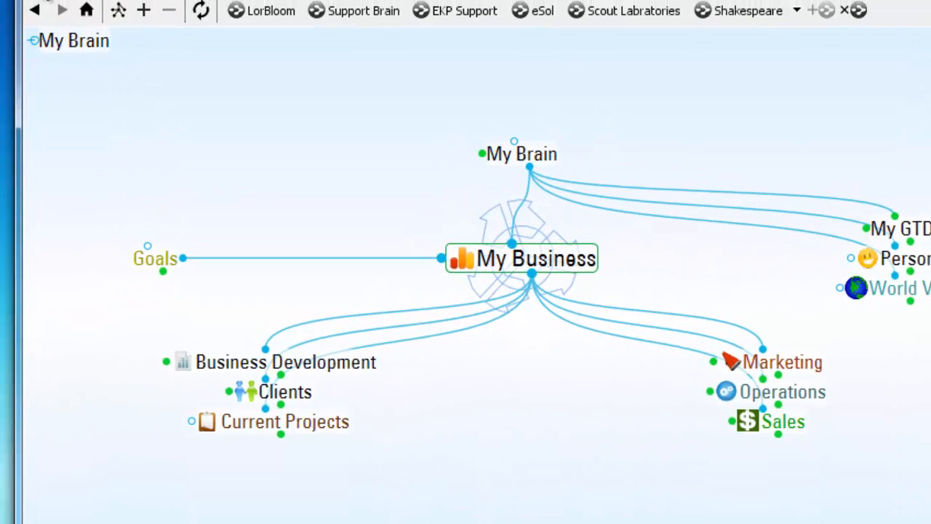
Start a selection with Current Projects and the business areas through Sales
{"action": "left_click", "coordinate": [61, 14]}
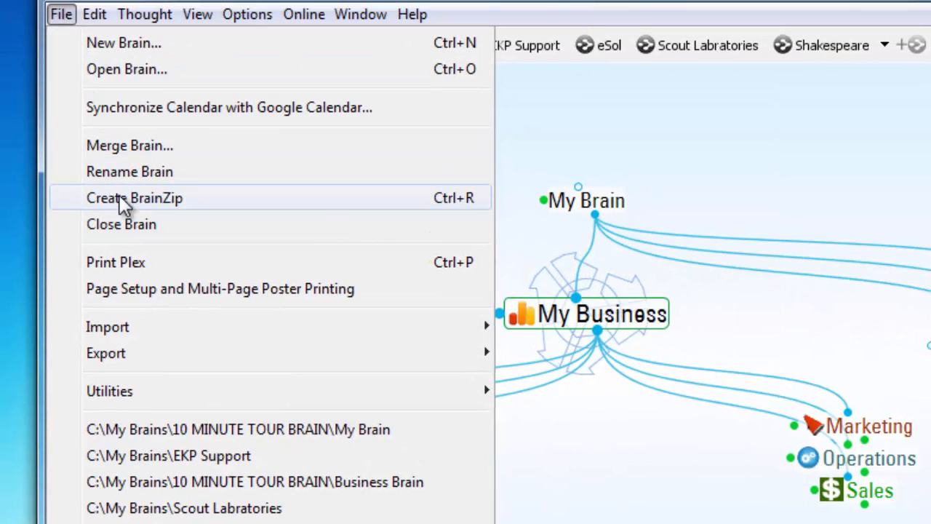
{"action": "left_click", "coordinate": [134, 198]}
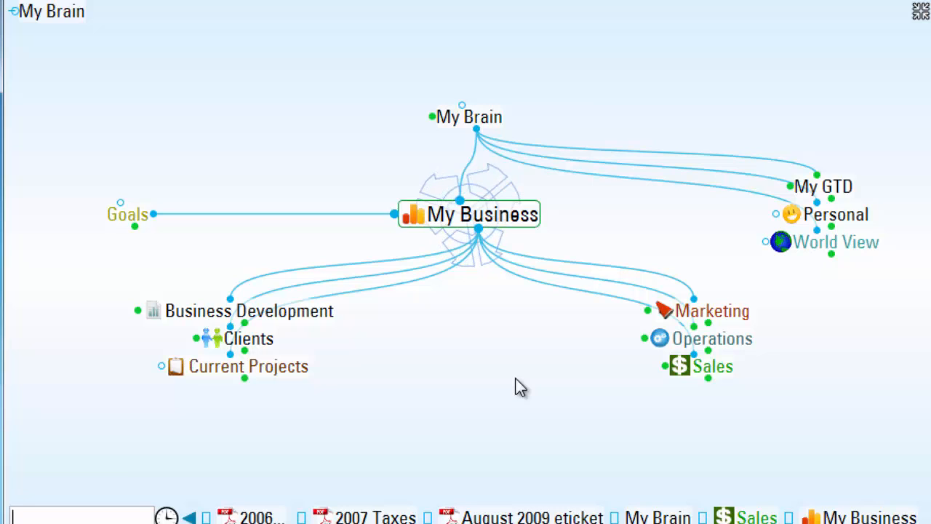
{"action": "mouse_move", "coordinate": [363, 413]}
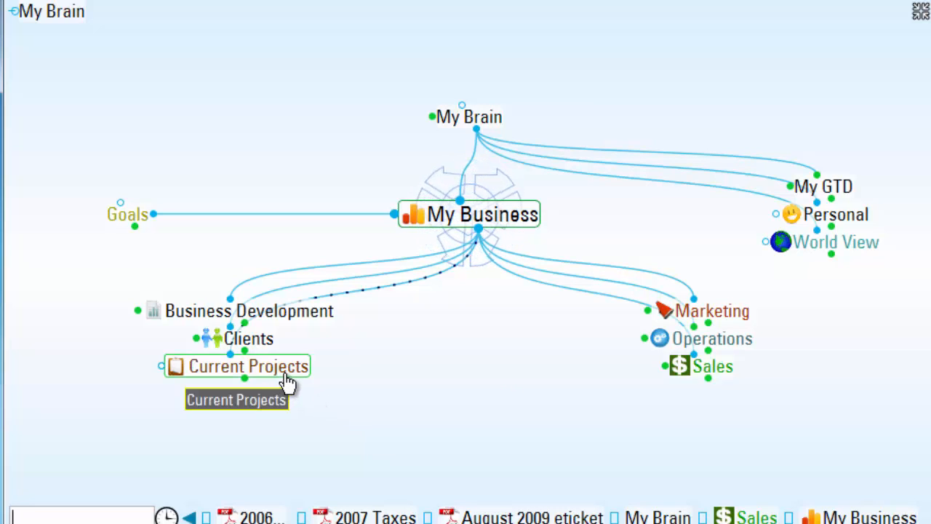
{"action": "left_click", "coordinate": [248, 367]}
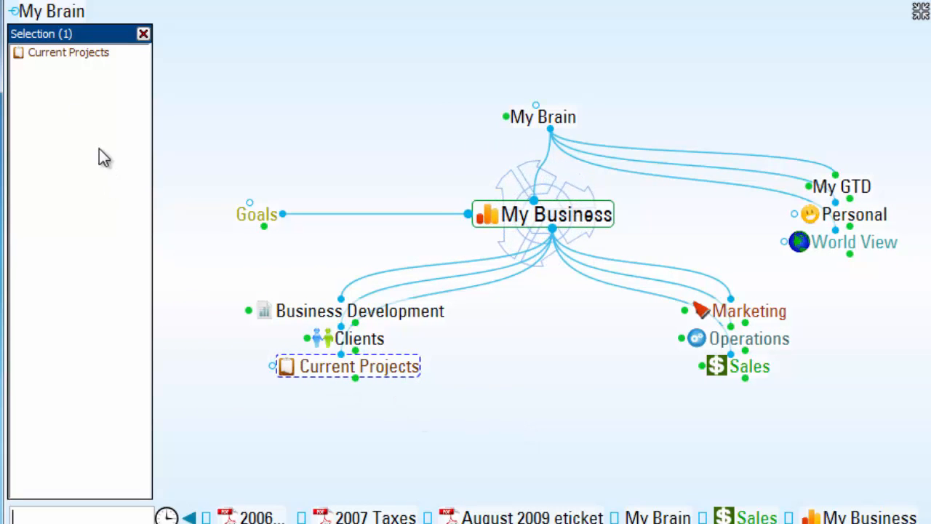
{"action": "mouse_move", "coordinate": [74, 104]}
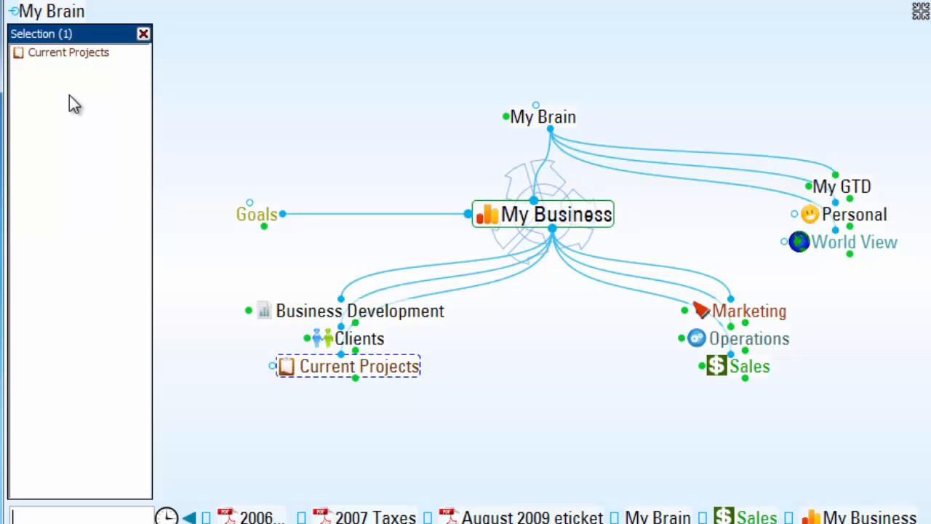
{"action": "mouse_move", "coordinate": [313, 353]}
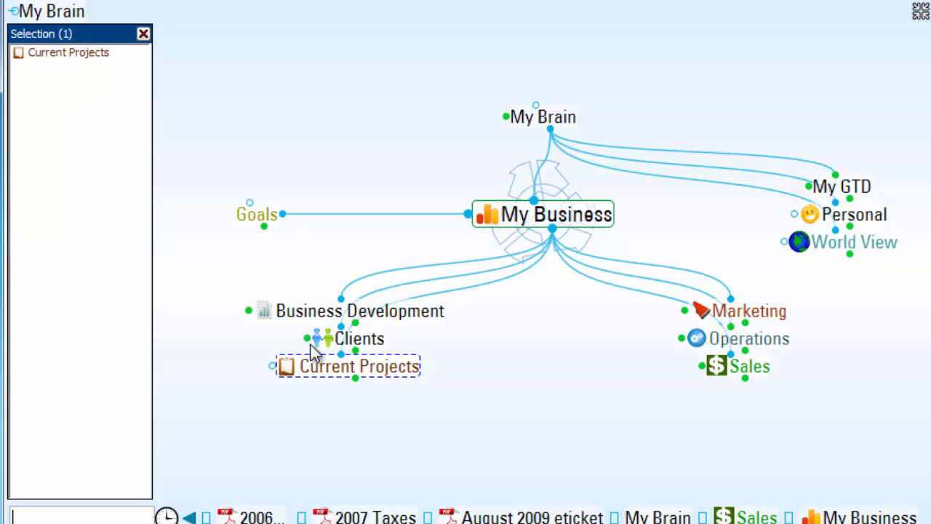
{"action": "mouse_move", "coordinate": [739, 367]}
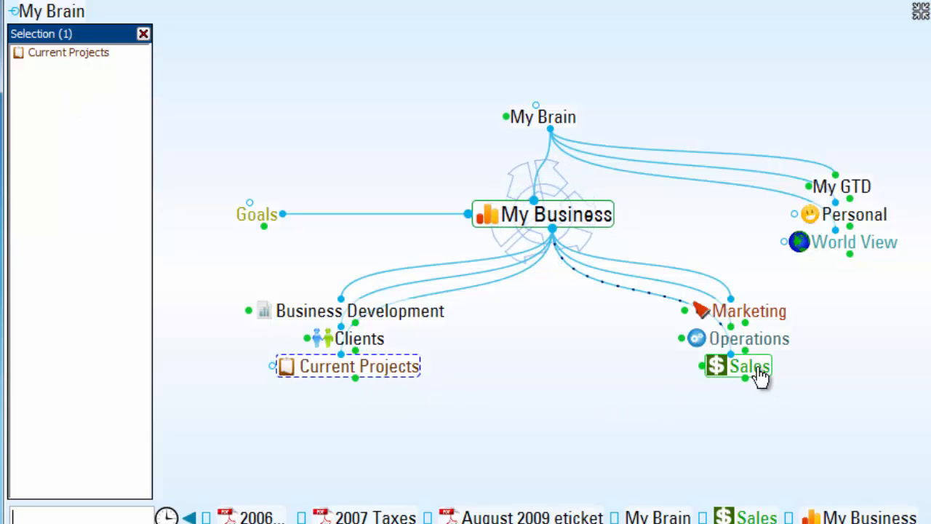
{"action": "left_click", "coordinate": [740, 366]}
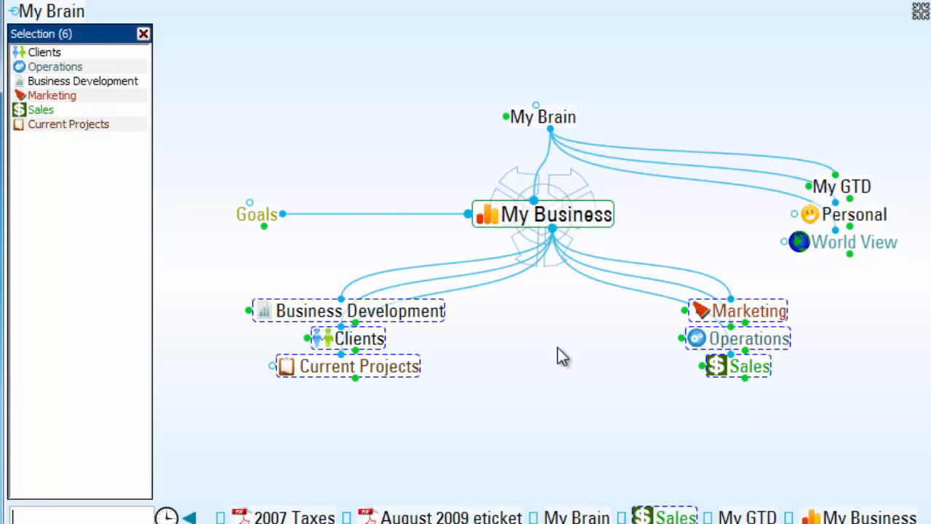
Add 2010 Horizons of Focus and its children to the selection via My GTD
{"action": "left_click", "coordinate": [841, 186]}
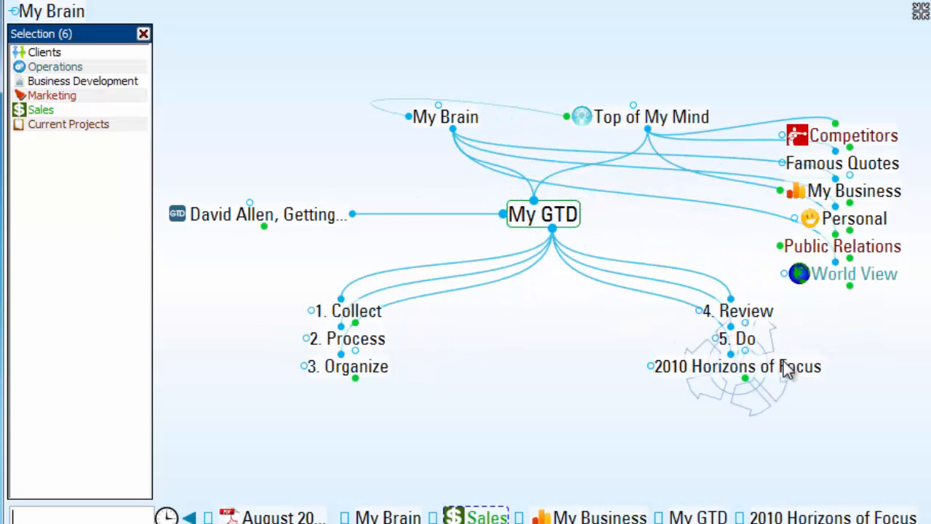
{"action": "left_click", "coordinate": [737, 366]}
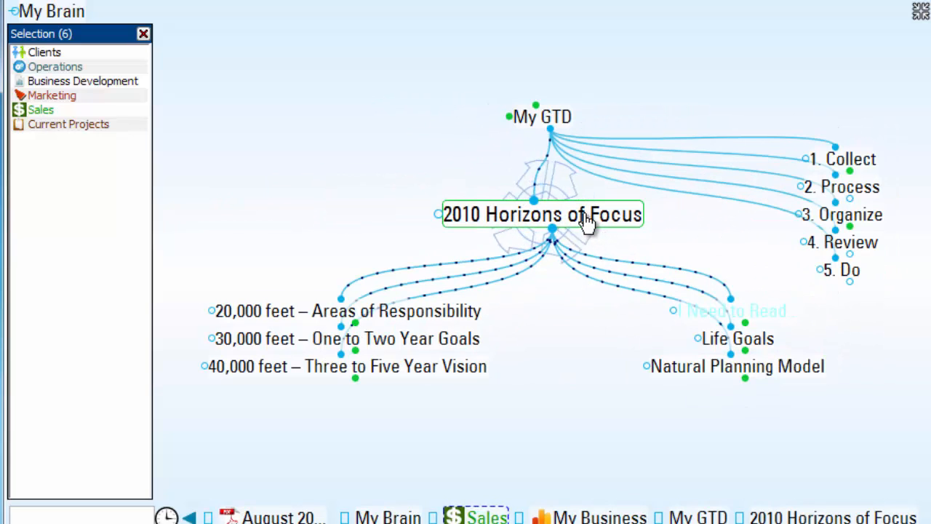
{"action": "left_click", "coordinate": [542, 212]}
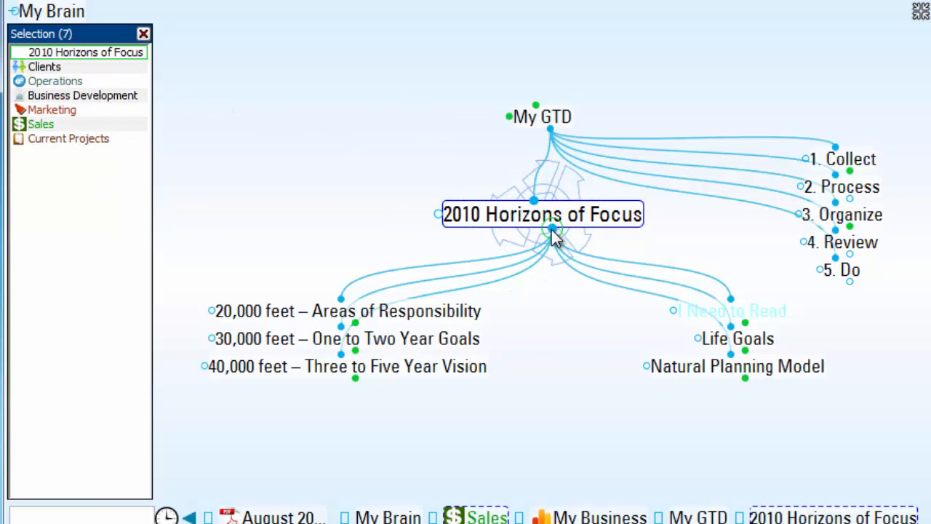
{"action": "left_click", "coordinate": [541, 214]}
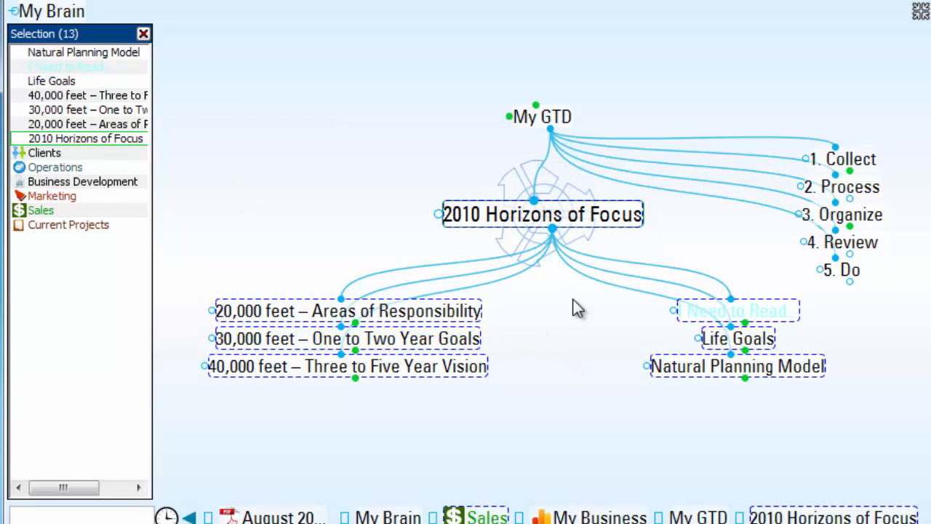
{"action": "mouse_move", "coordinate": [78, 231]}
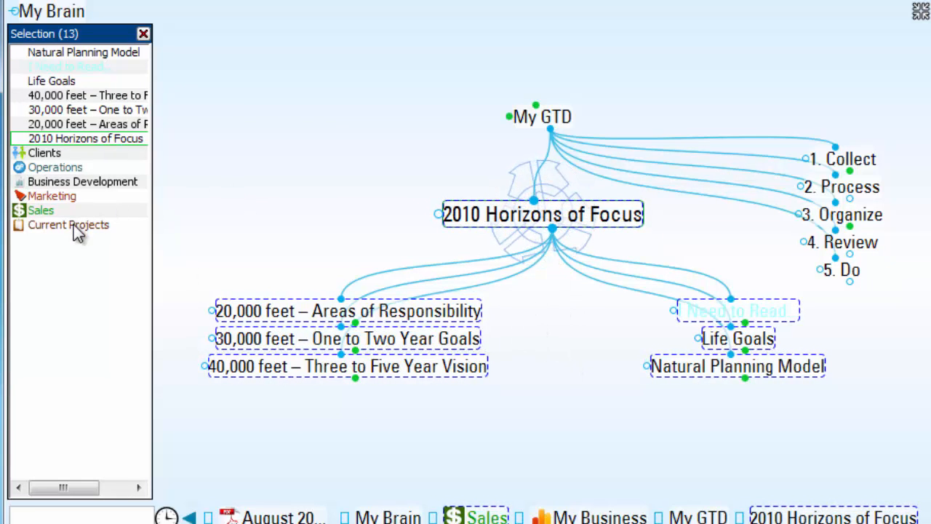
Add My Business, drop Current Projects from the selection, and center on Sales
{"action": "left_click", "coordinate": [68, 225]}
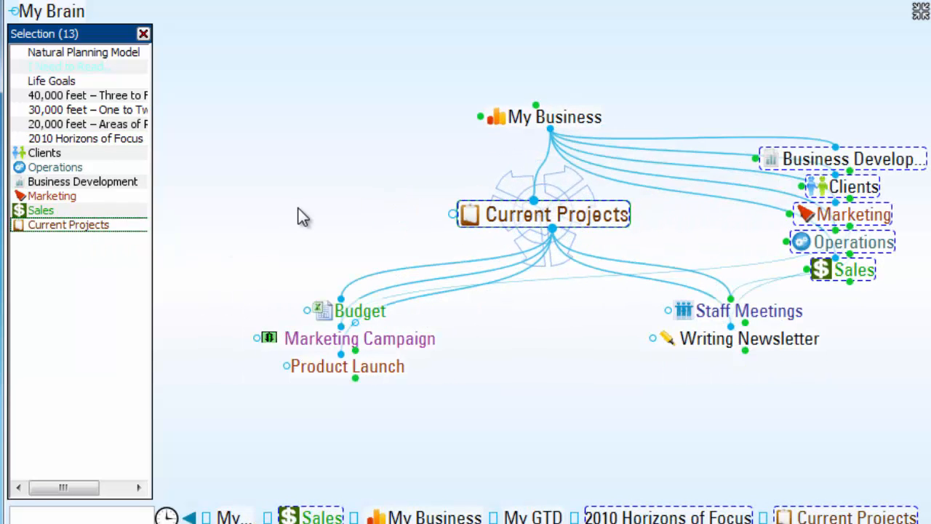
{"action": "mouse_move", "coordinate": [364, 200]}
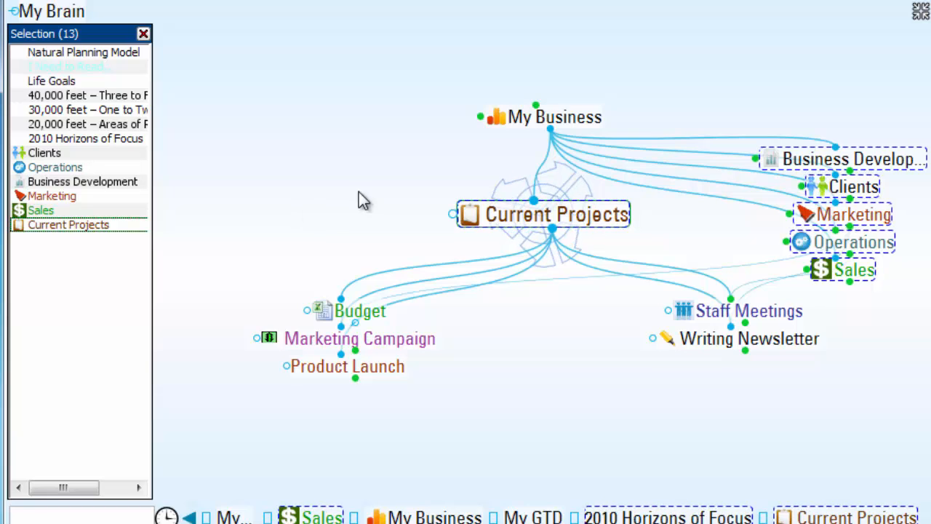
{"action": "left_click", "coordinate": [554, 117]}
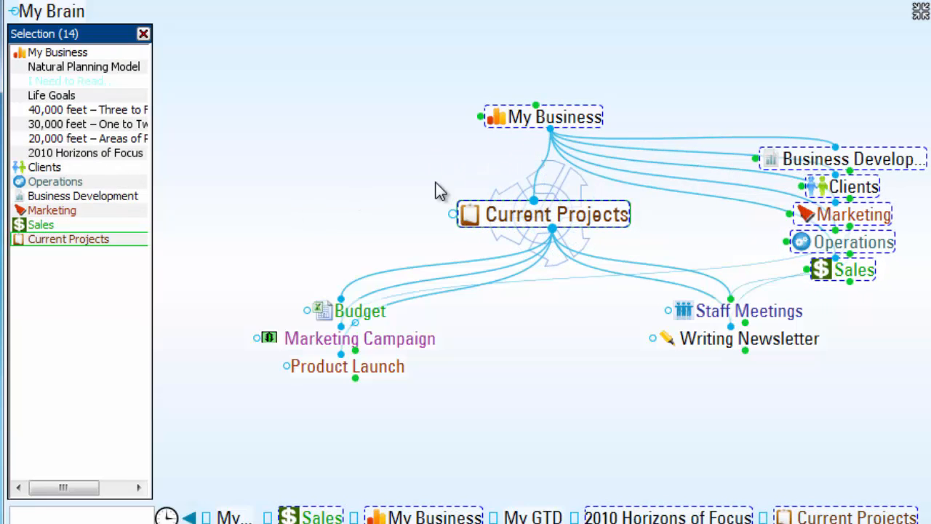
{"action": "mouse_move", "coordinate": [50, 88]}
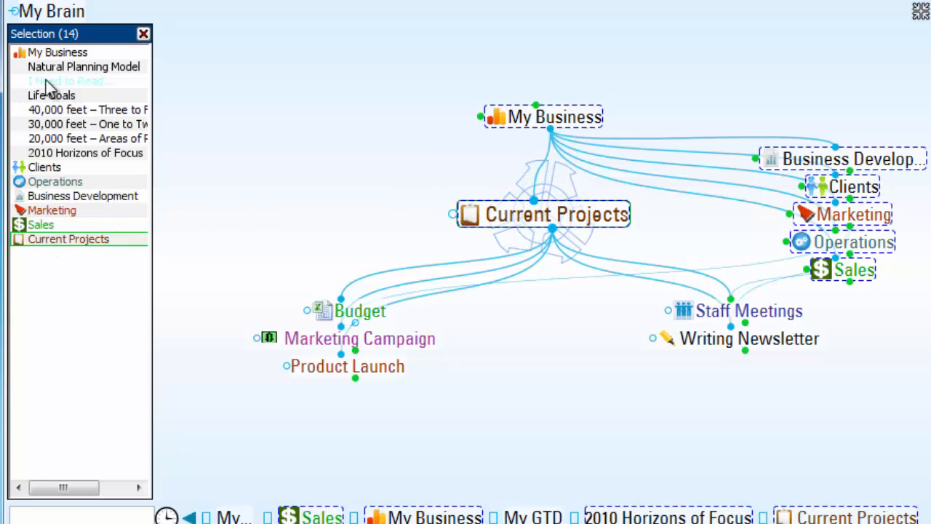
{"action": "mouse_move", "coordinate": [61, 267]}
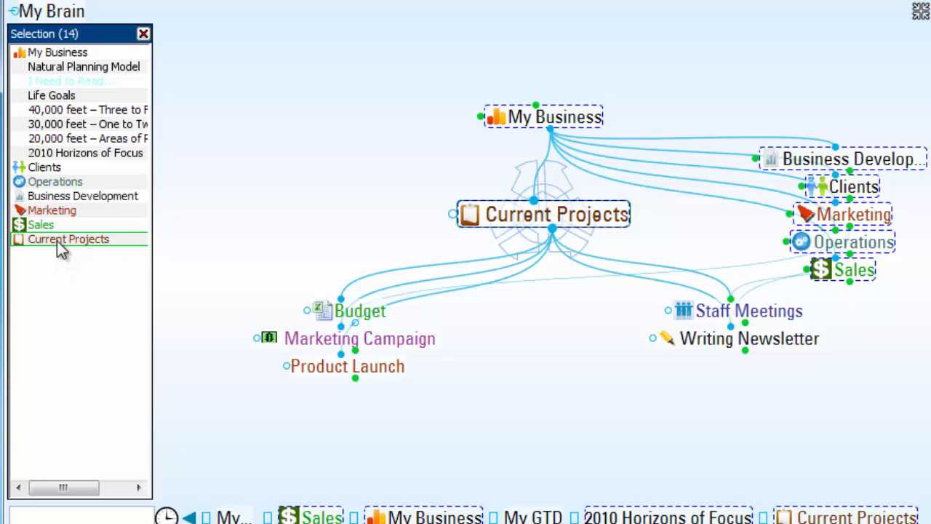
{"action": "left_click", "coordinate": [67, 239]}
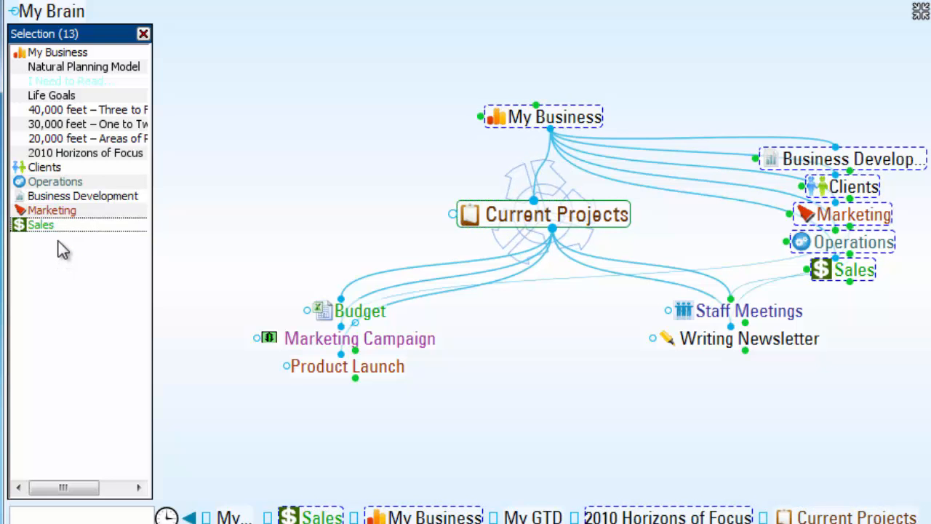
{"action": "mouse_move", "coordinate": [859, 284]}
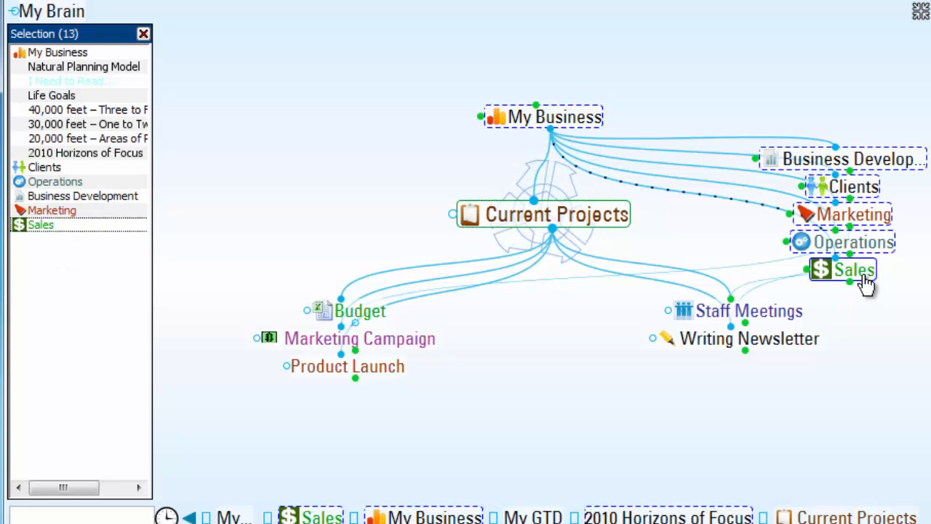
{"action": "left_click", "coordinate": [844, 269]}
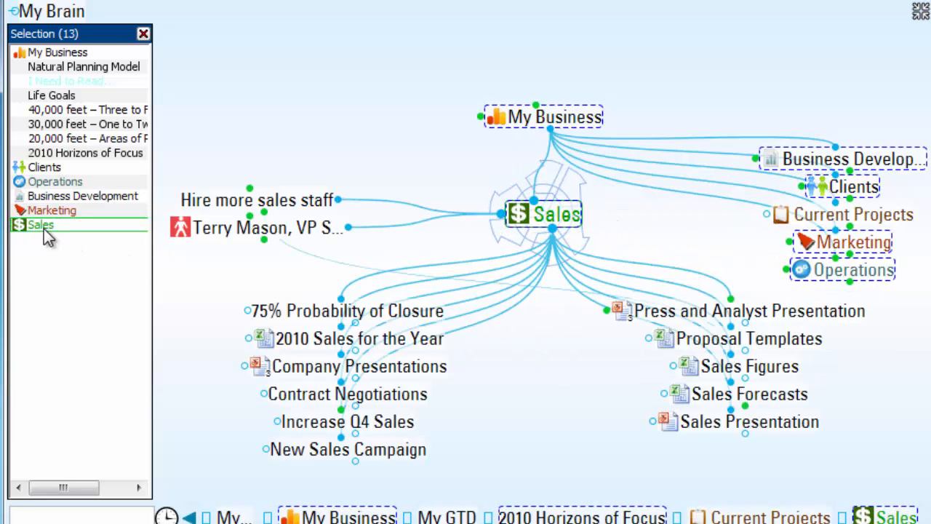
Crawl childward from Sales 7 clicks away to add all its descendants to the selection
{"action": "right_click", "coordinate": [41, 224]}
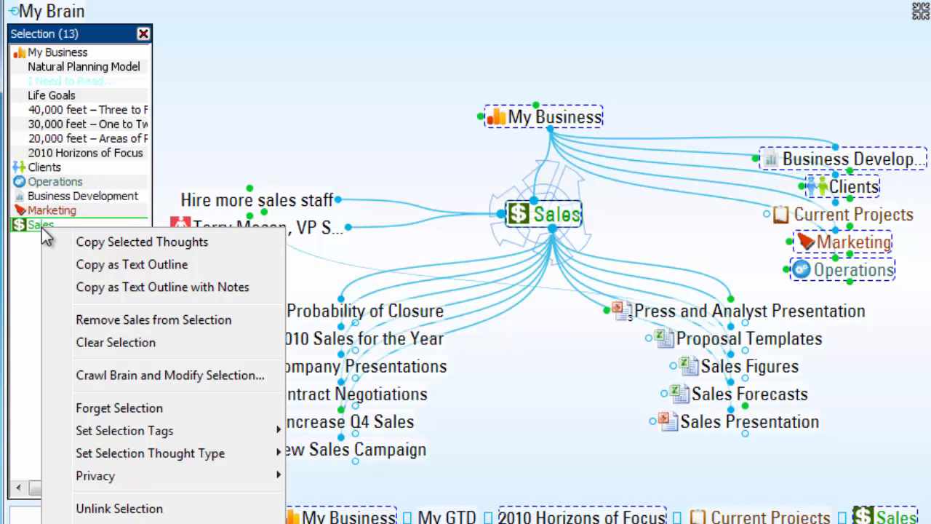
{"action": "mouse_move", "coordinate": [162, 375]}
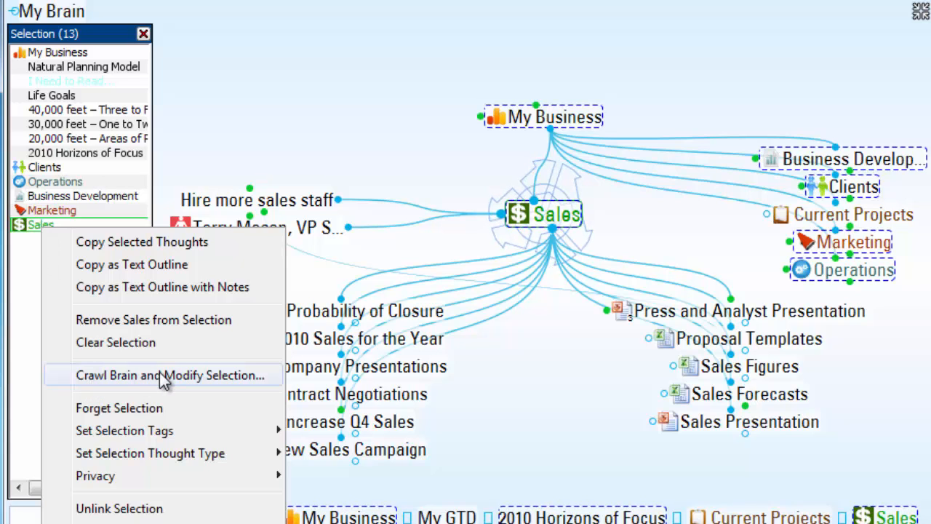
{"action": "left_click", "coordinate": [171, 375]}
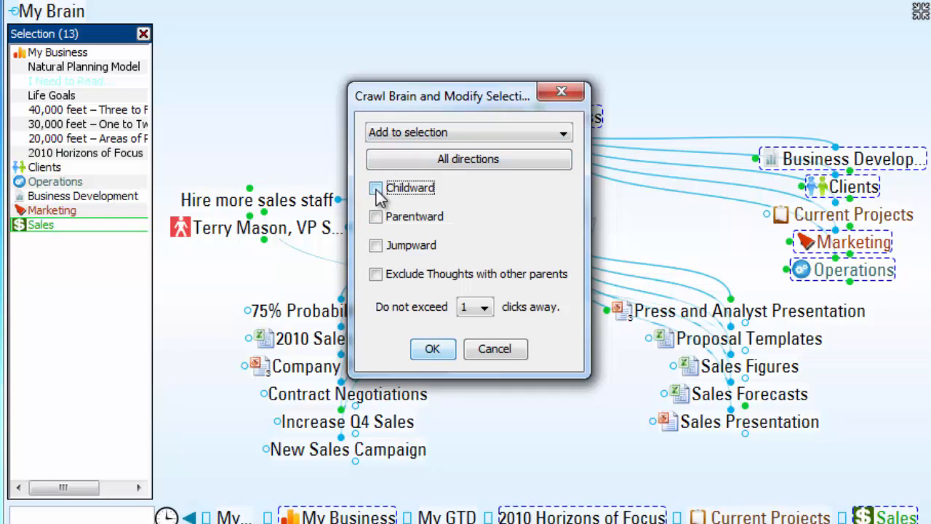
{"action": "left_click", "coordinate": [486, 305]}
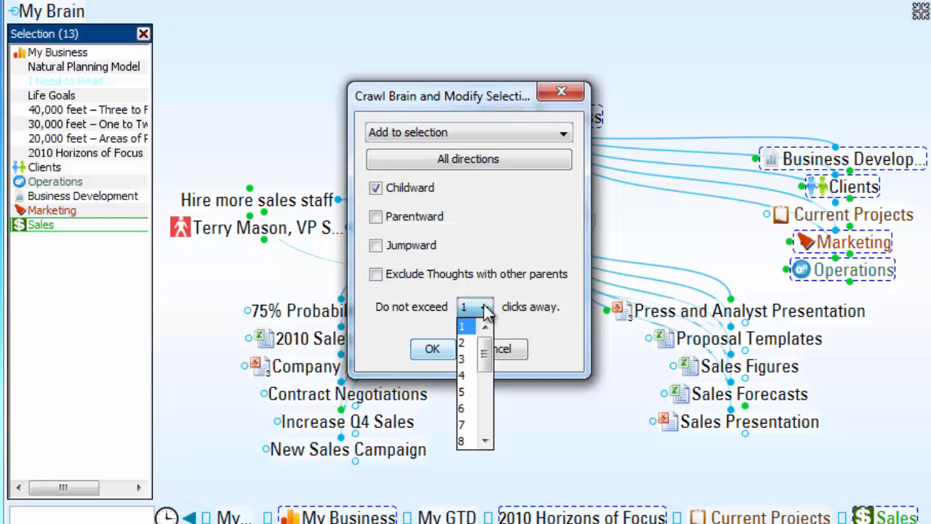
{"action": "left_click", "coordinate": [461, 425]}
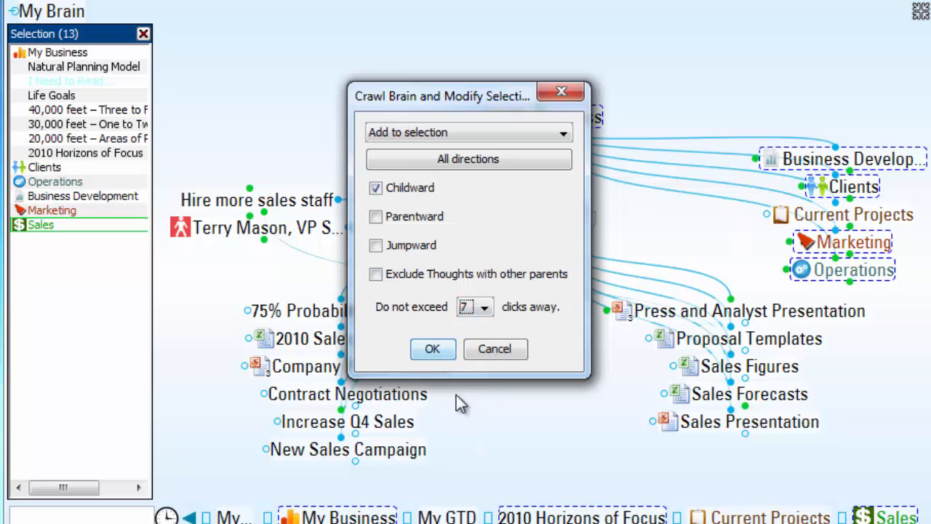
{"action": "left_click", "coordinate": [432, 349]}
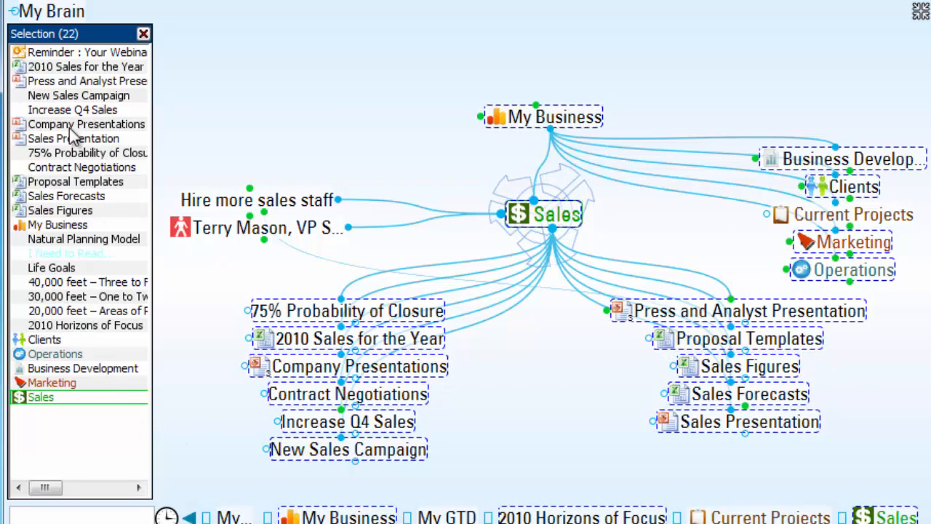
{"action": "mouse_move", "coordinate": [85, 196]}
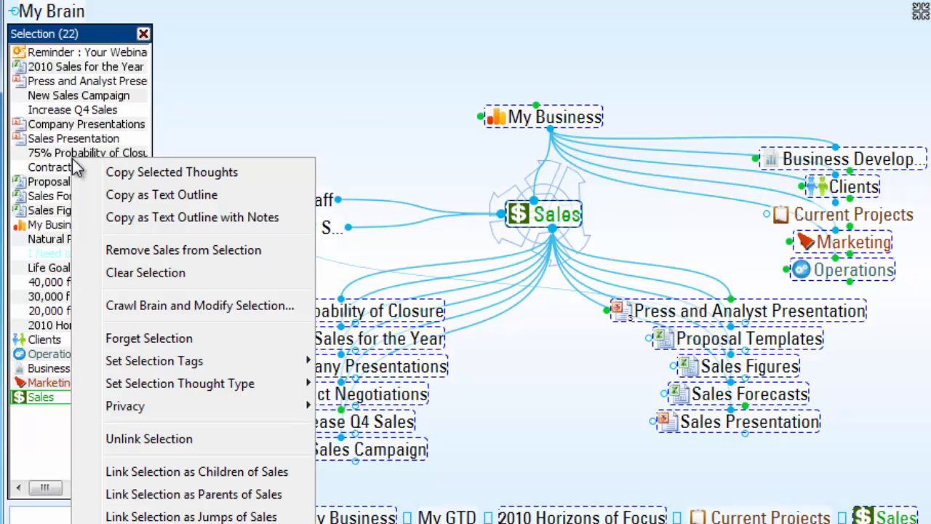
{"action": "mouse_move", "coordinate": [162, 195]}
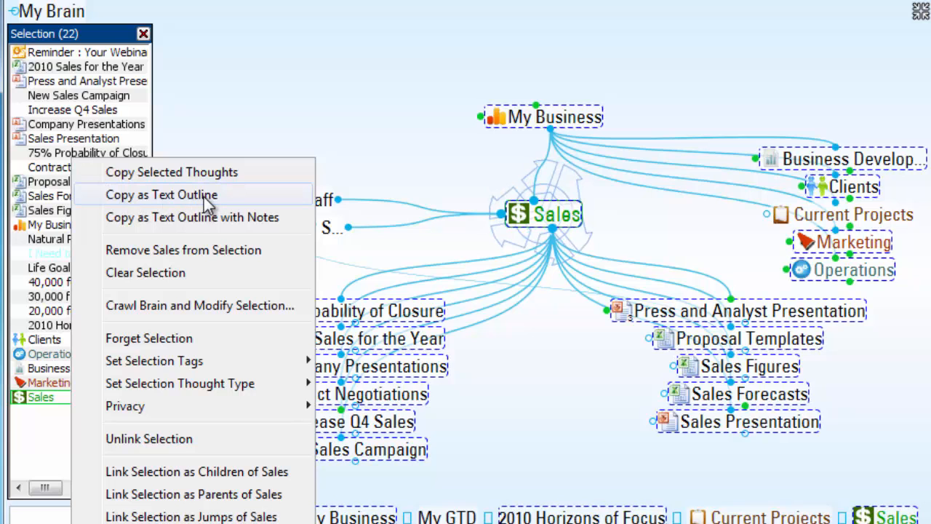
Copy the selected thoughts to the clipboard as an indented text outline
{"action": "left_click", "coordinate": [201, 265]}
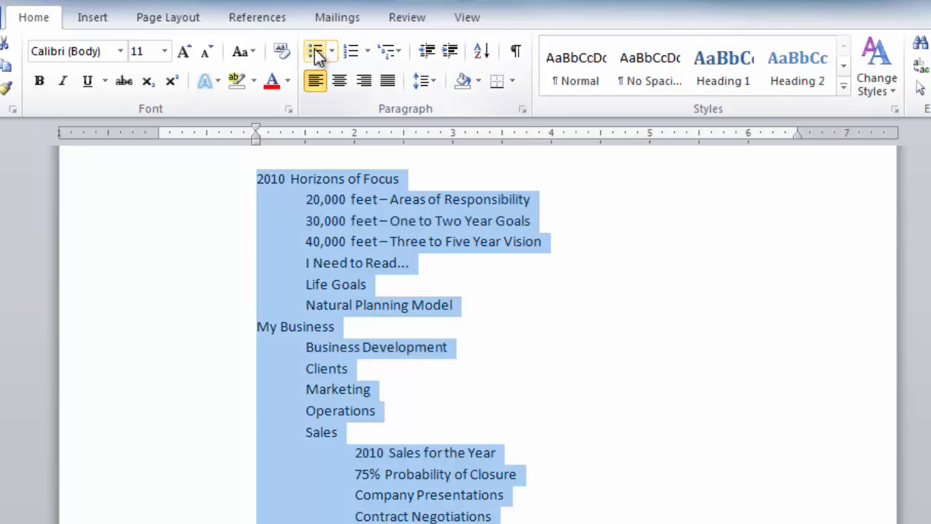
Apply Bullets to the pasted outline so it becomes a multi-level bulleted list
{"action": "left_click", "coordinate": [314, 49]}
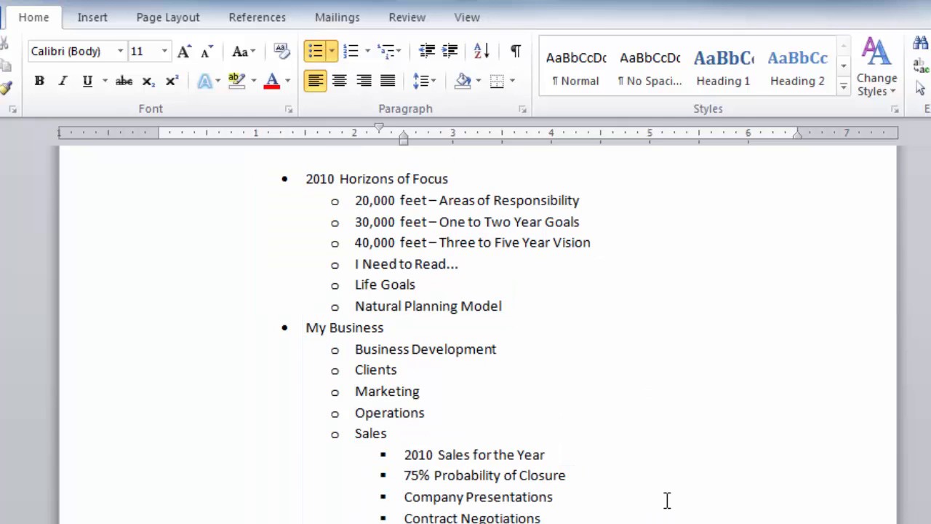
{"action": "left_click", "coordinate": [551, 498]}
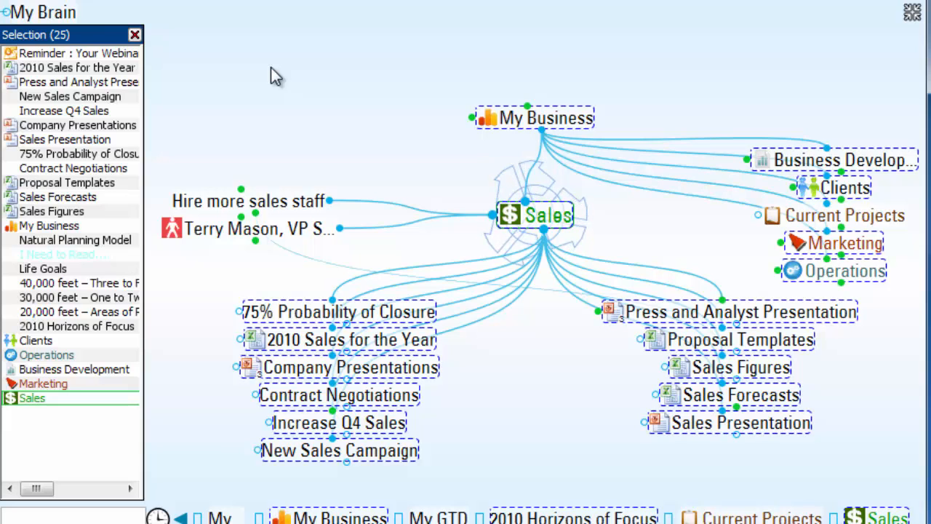
Paste the copied thoughts into the Business Brain and confirm the irreversible paste
{"action": "right_click", "coordinate": [323, 313]}
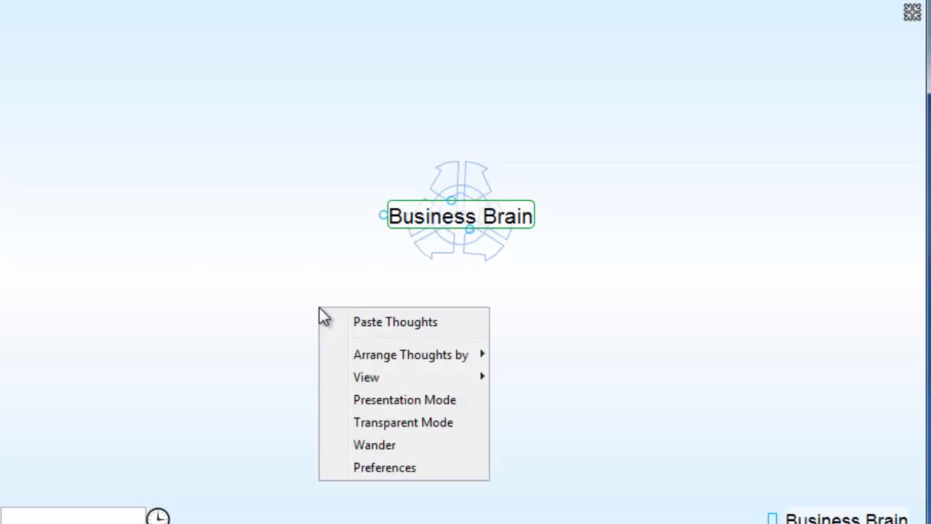
{"action": "left_click", "coordinate": [396, 322]}
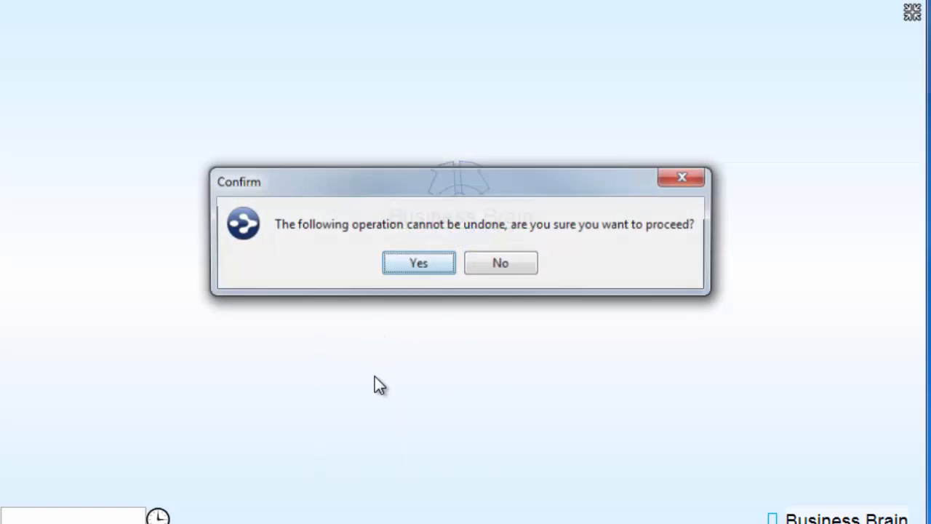
{"action": "left_click", "coordinate": [419, 262]}
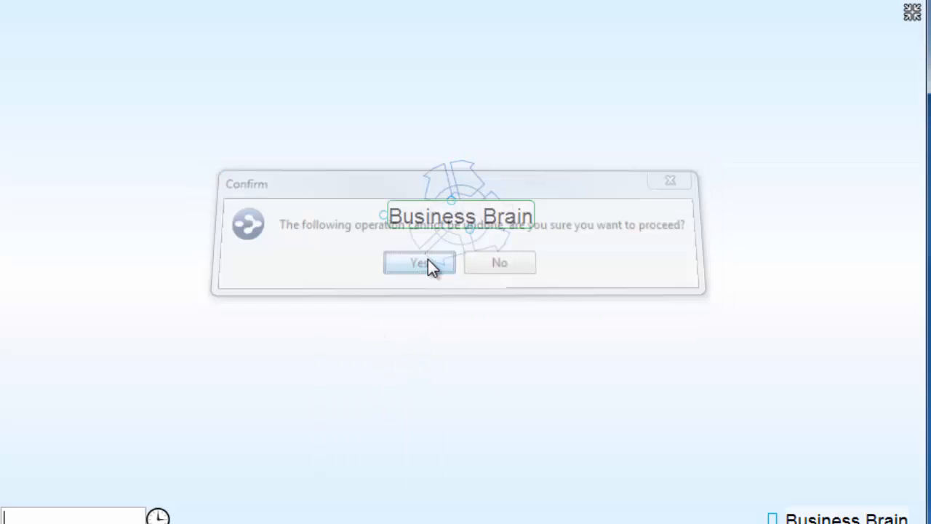
{"action": "left_click", "coordinate": [419, 262]}
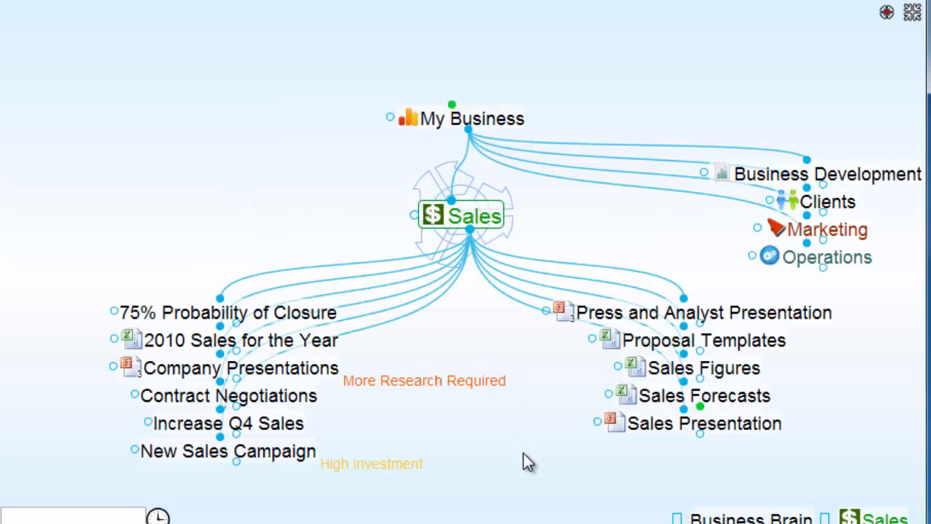
{"action": "left_click", "coordinate": [702, 396]}
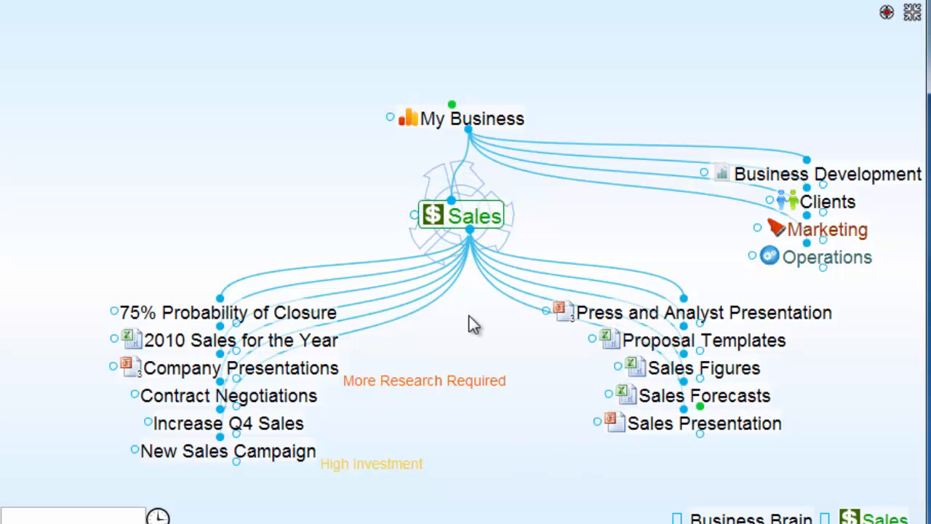
{"action": "mouse_move", "coordinate": [128, 349]}
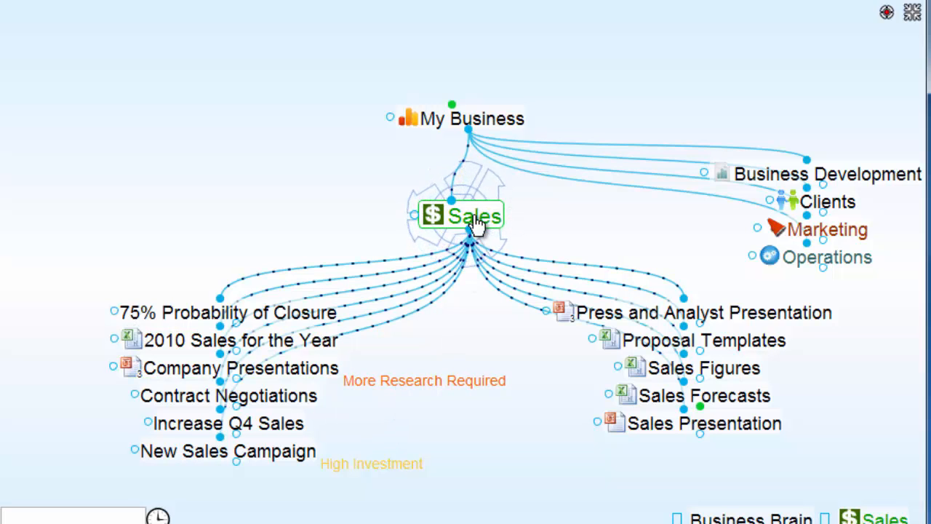
{"action": "mouse_move", "coordinate": [87, 95]}
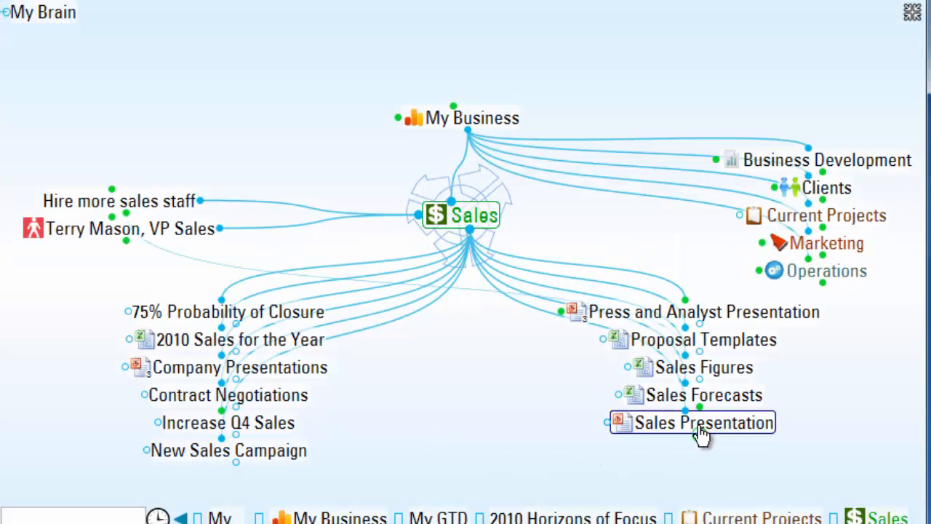
Select Sales Presentation, Contract Negotiations, Marketing items and VIP Clients together
{"action": "left_click", "coordinate": [703, 421]}
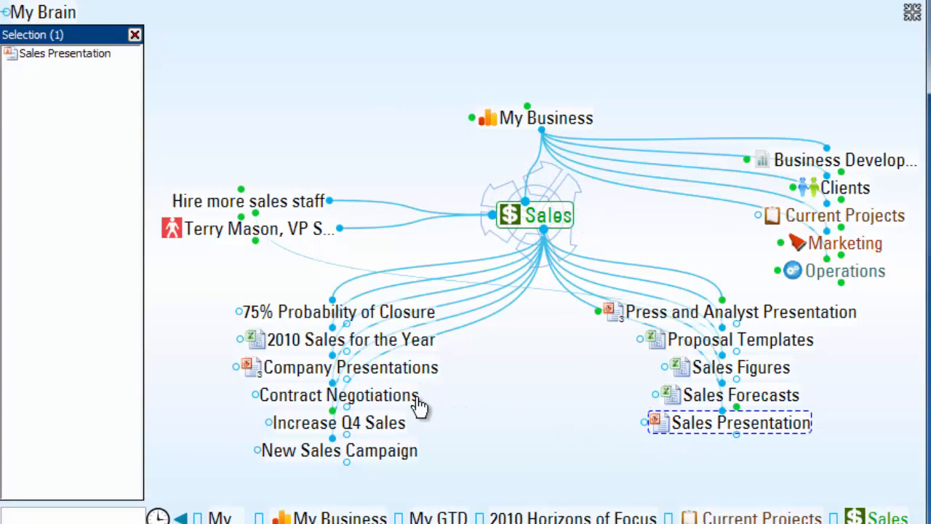
{"action": "left_click", "coordinate": [337, 394]}
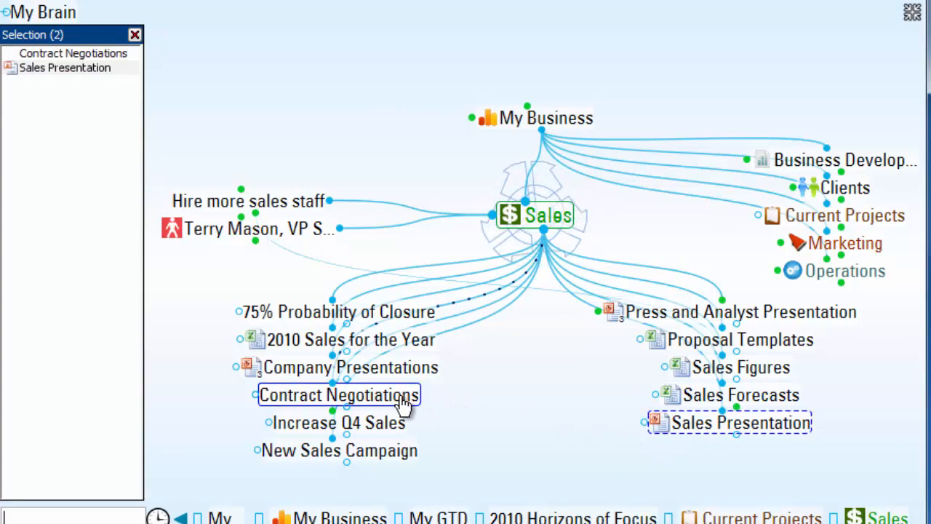
{"action": "mouse_move", "coordinate": [855, 248]}
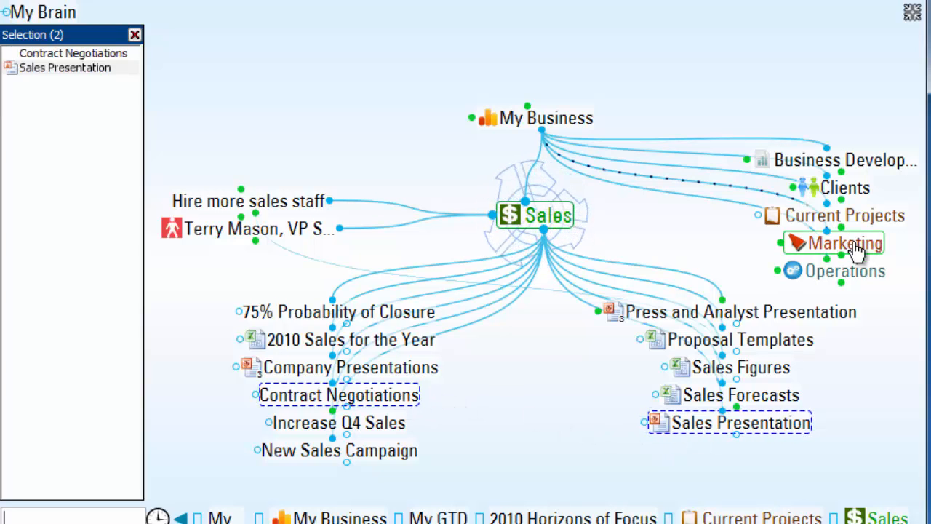
{"action": "left_click", "coordinate": [846, 242]}
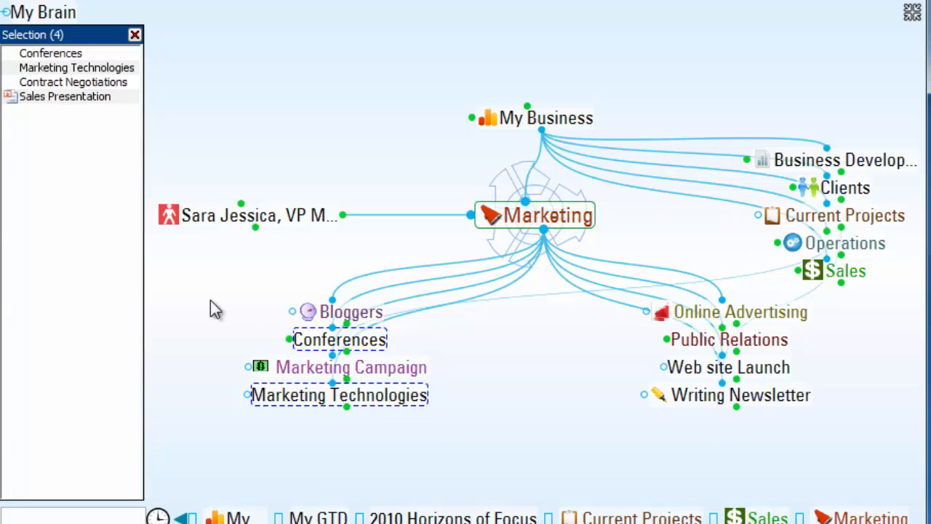
{"action": "mouse_move", "coordinate": [844, 187]}
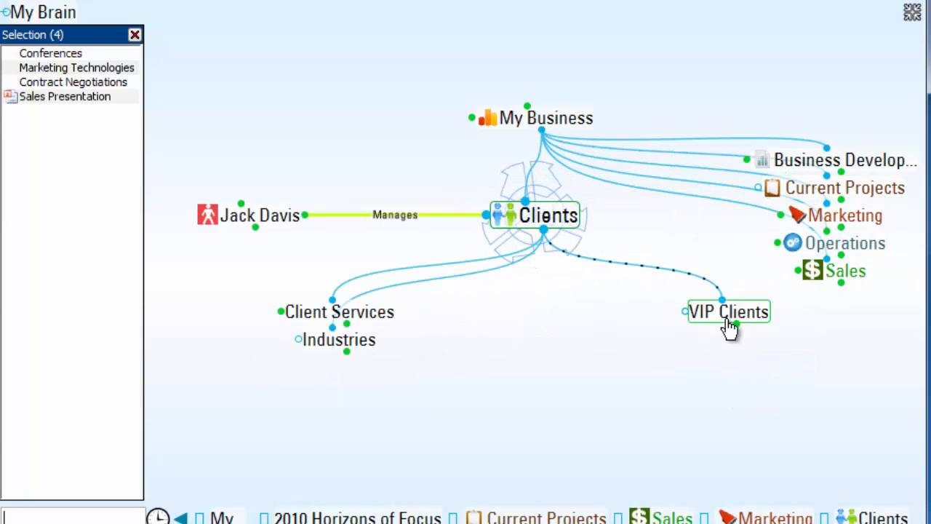
{"action": "left_click", "coordinate": [727, 311]}
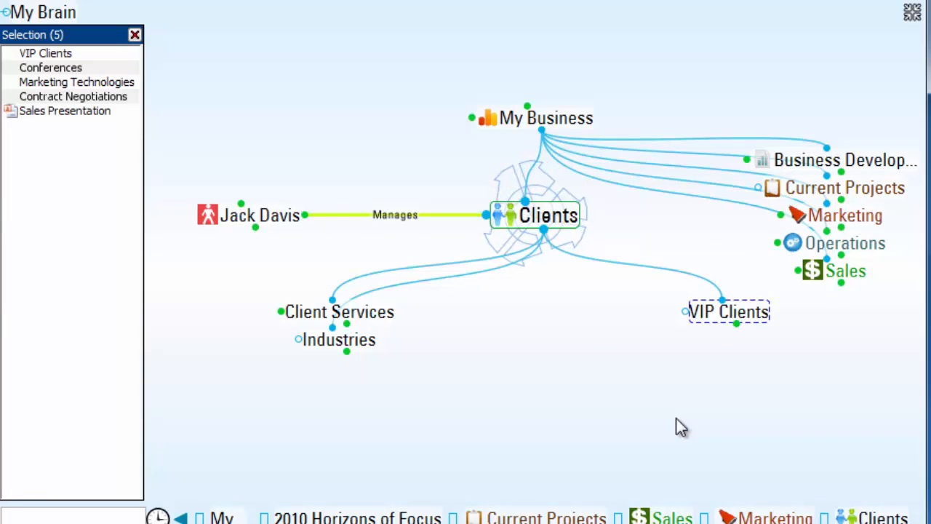
Assign the selection a new Top Priority thought type and return to Clients
{"action": "right_click", "coordinate": [76, 81]}
{"action": "type", "text": "Top Priority"}
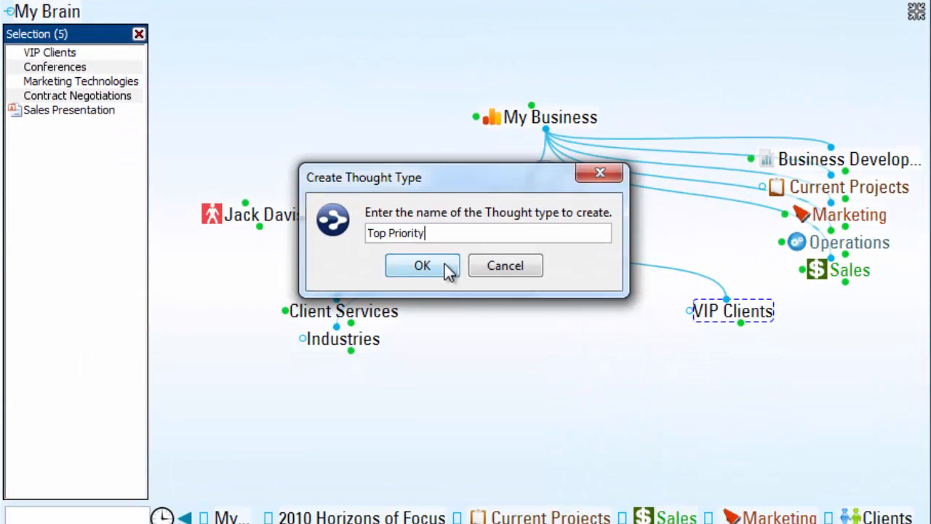
{"action": "left_click", "coordinate": [422, 265]}
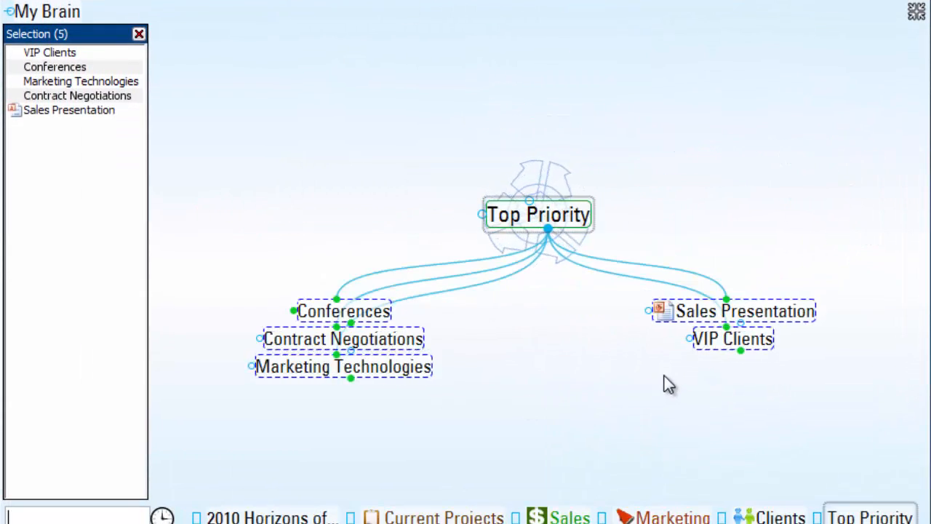
{"action": "mouse_move", "coordinate": [745, 317]}
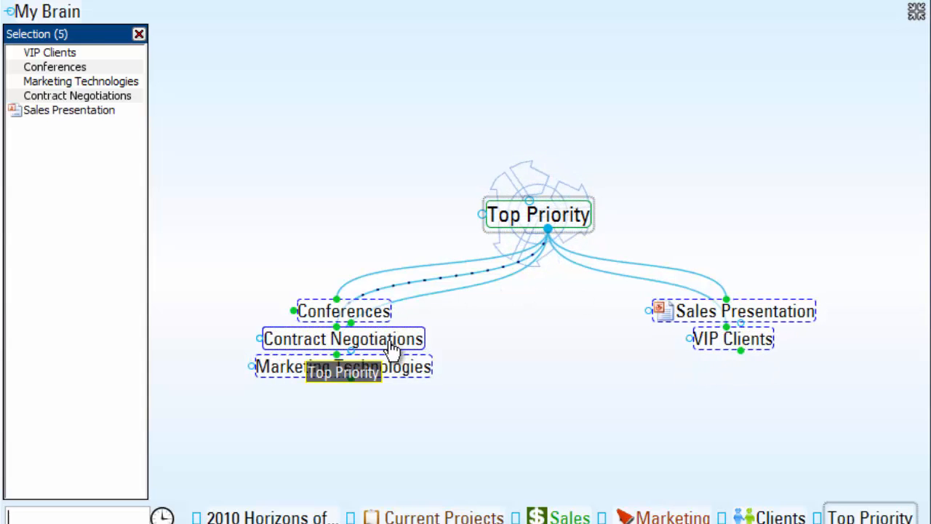
{"action": "mouse_move", "coordinate": [434, 405]}
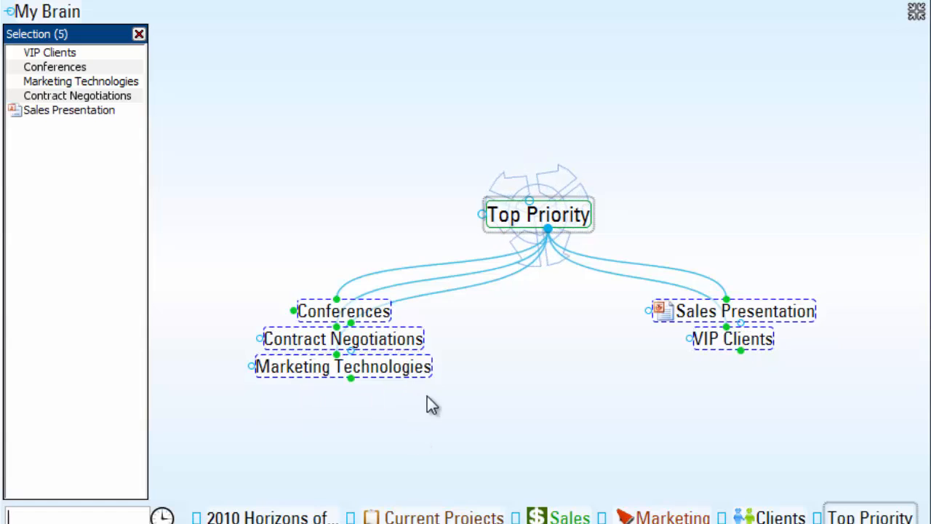
{"action": "left_click", "coordinate": [780, 516]}
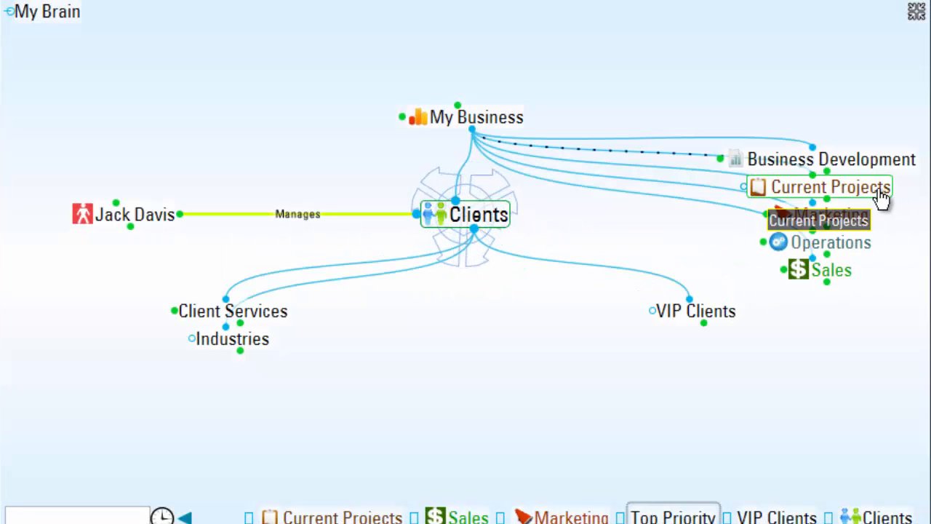
Select Product Launch, Staff Meetings, Accounting and Compliance and set their tag to More Research Required
{"action": "left_click", "coordinate": [830, 186]}
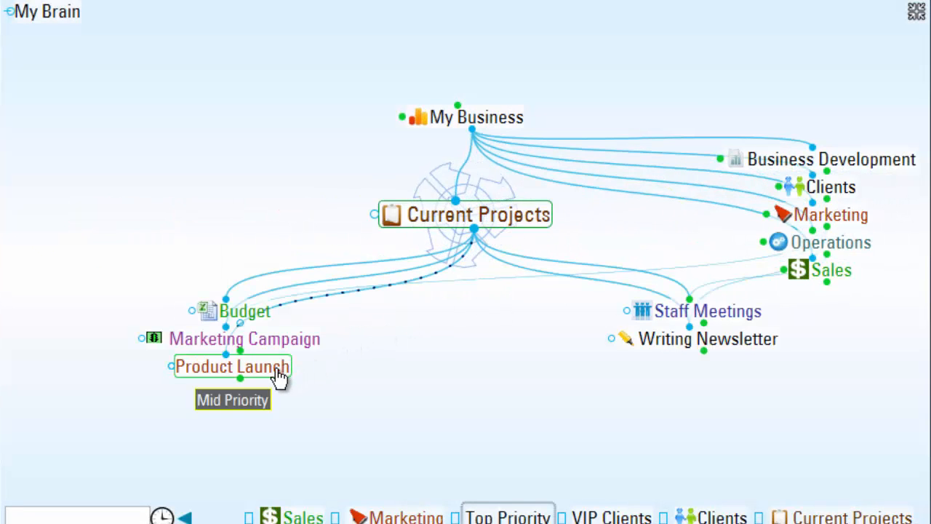
{"action": "left_click", "coordinate": [233, 367]}
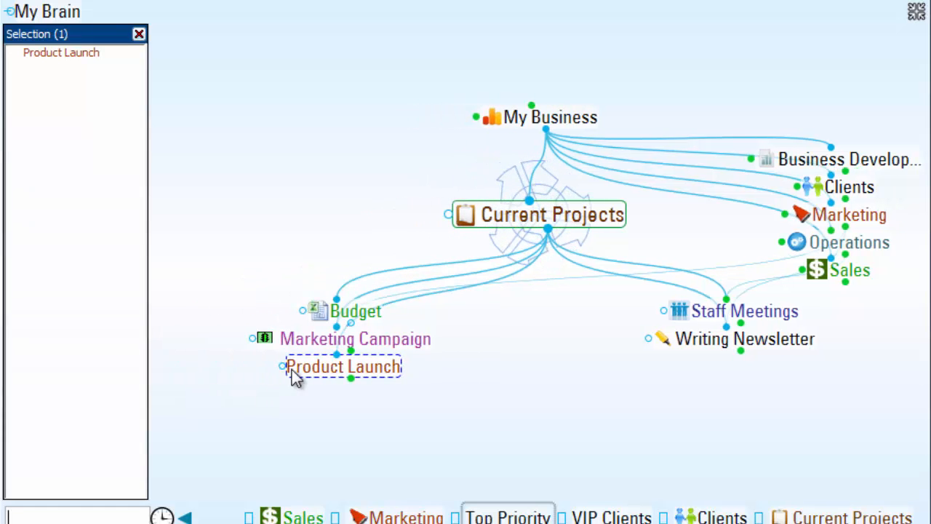
{"action": "left_click", "coordinate": [744, 311]}
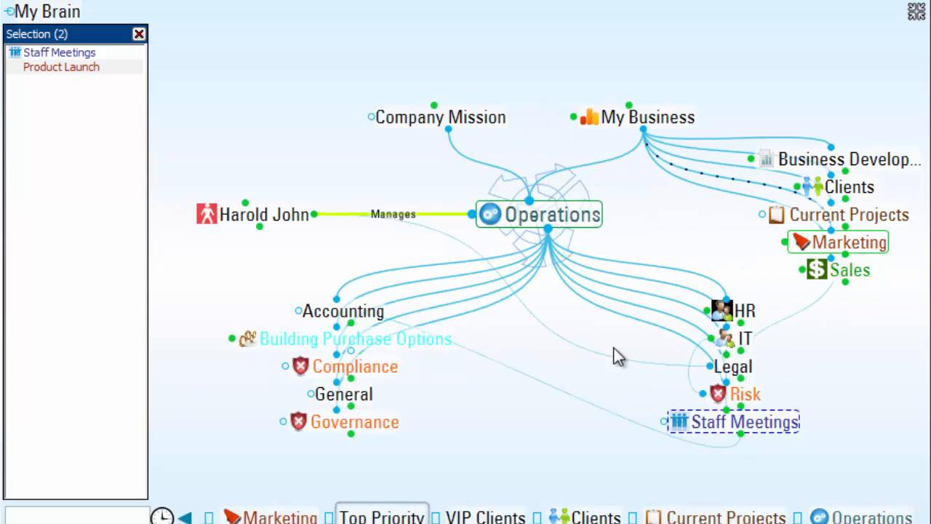
{"action": "left_click", "coordinate": [343, 311]}
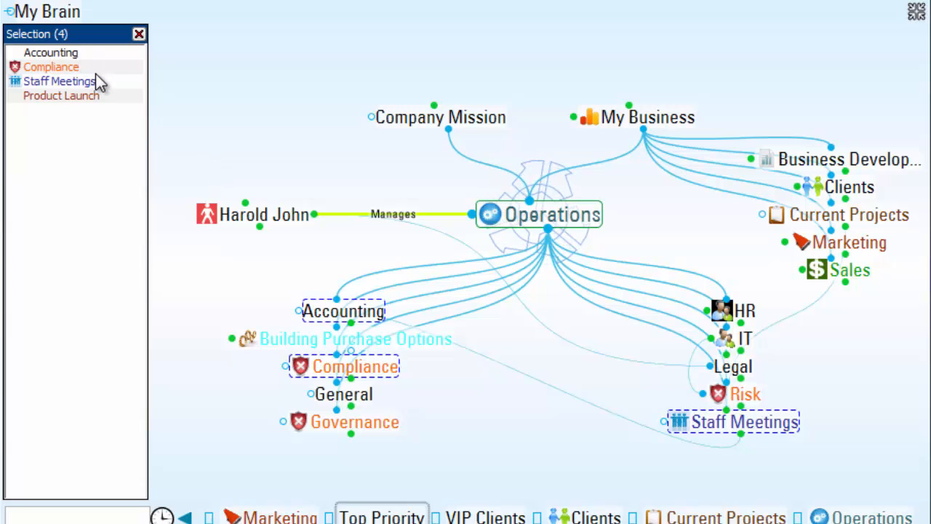
{"action": "right_click", "coordinate": [51, 53]}
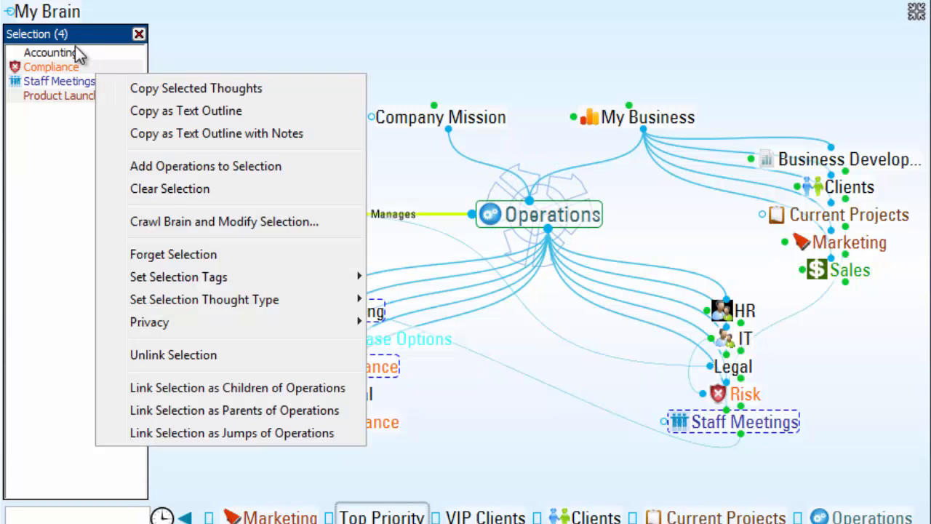
{"action": "mouse_move", "coordinate": [173, 253]}
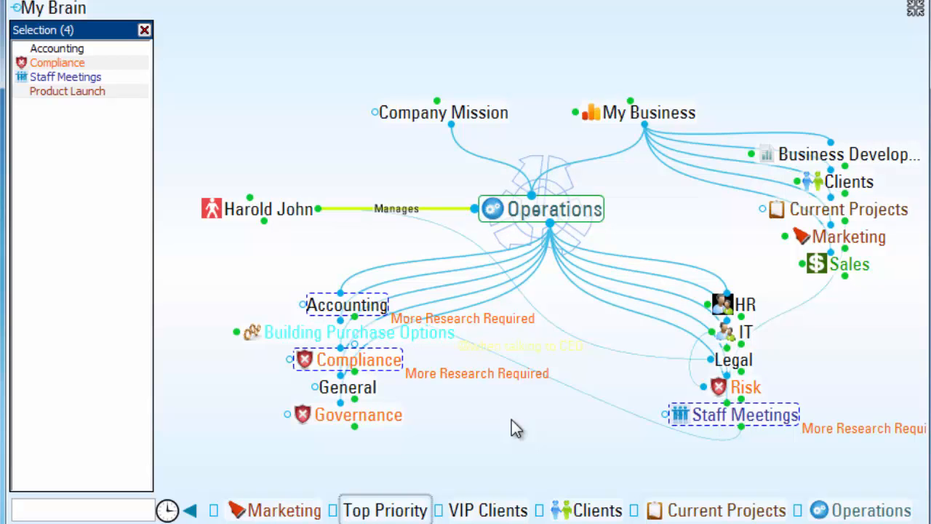
{"action": "mouse_move", "coordinate": [313, 273]}
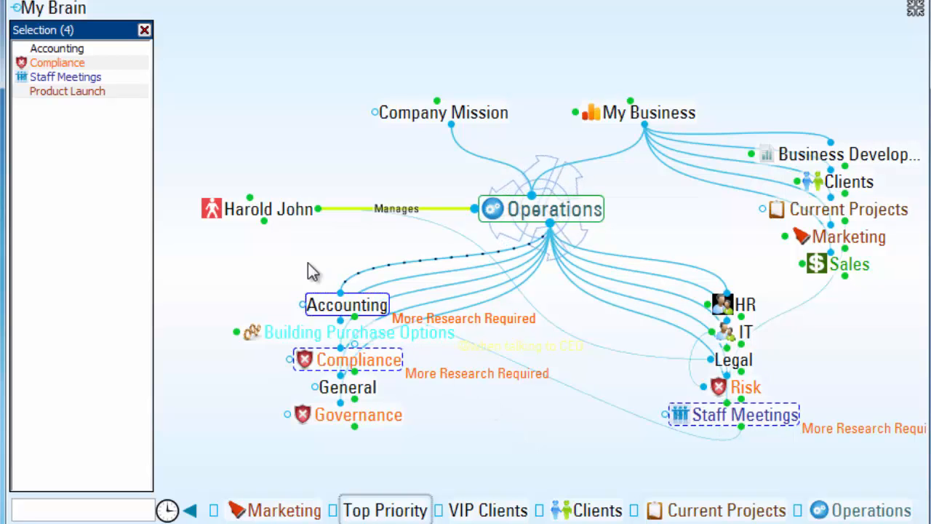
{"action": "left_click", "coordinate": [144, 29]}
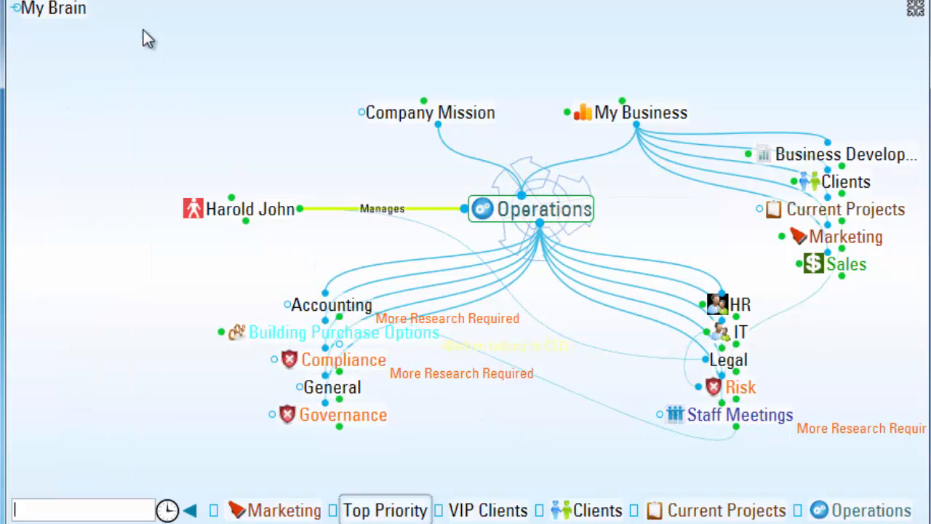
{"action": "left_click", "coordinate": [251, 209]}
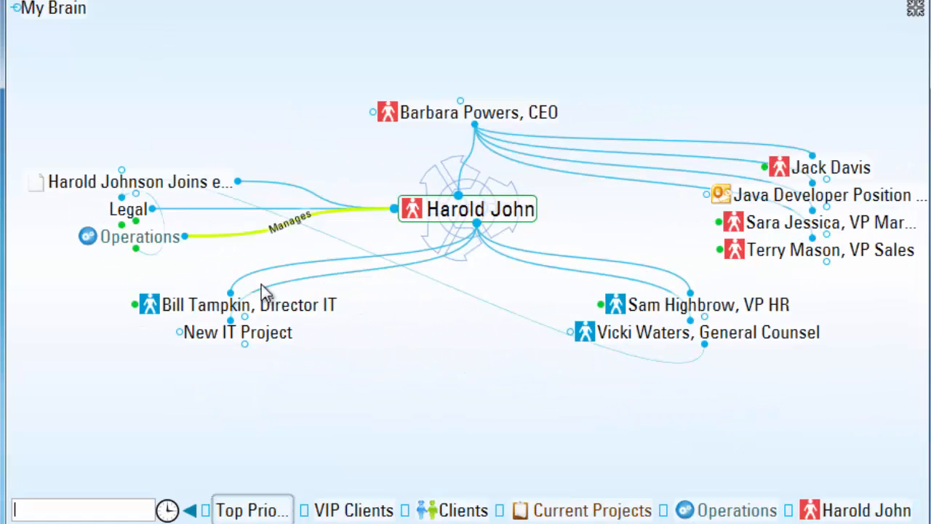
{"action": "mouse_move", "coordinate": [451, 384]}
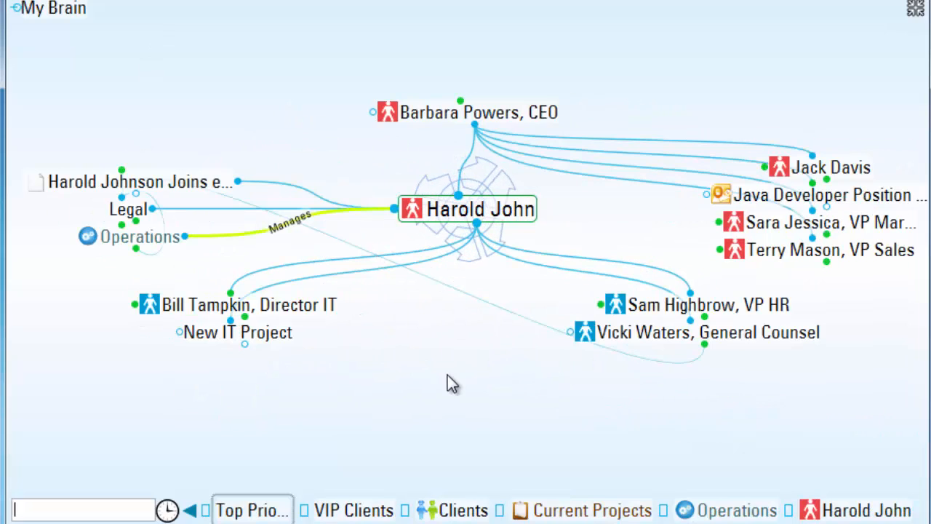
{"action": "mouse_move", "coordinate": [326, 320]}
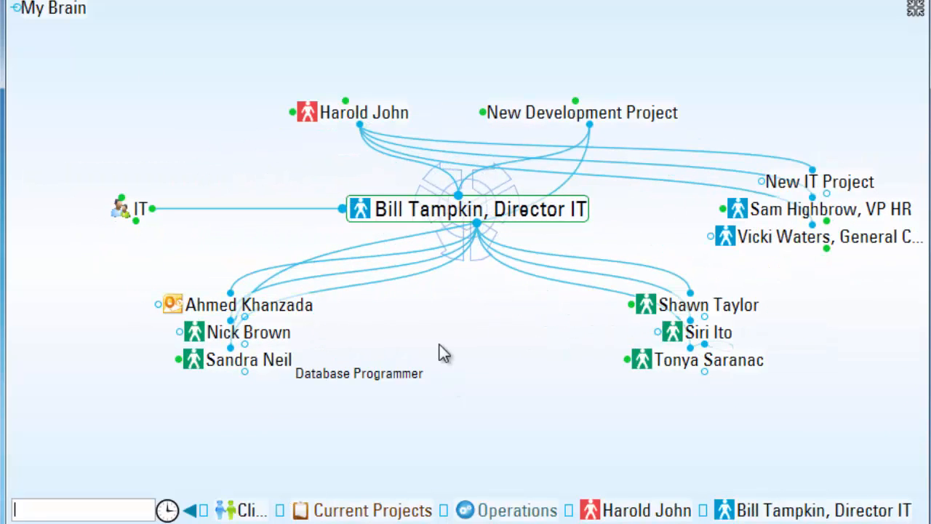
{"action": "left_click", "coordinate": [249, 332]}
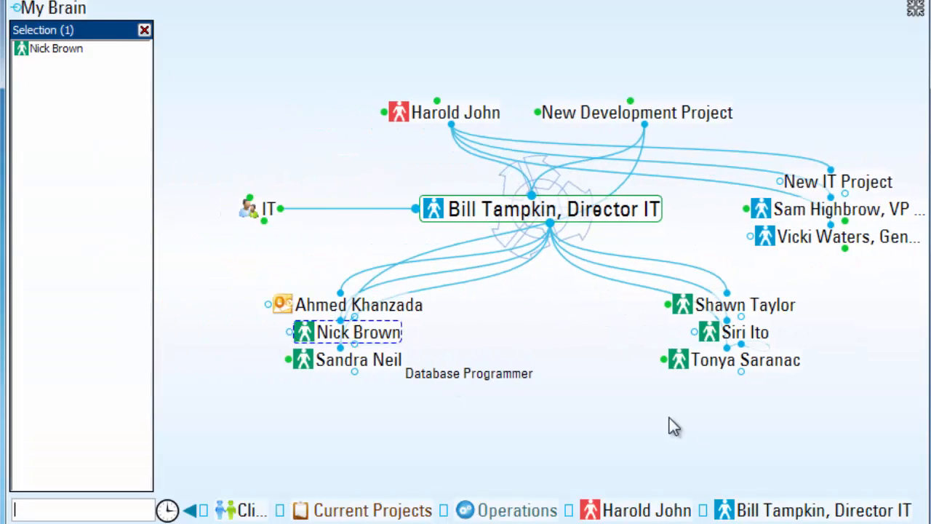
{"action": "left_click", "coordinate": [733, 360]}
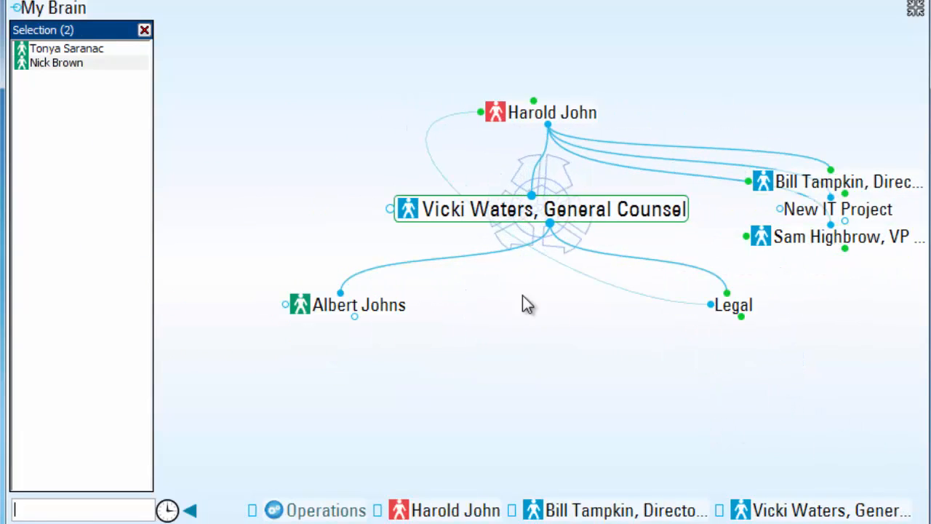
{"action": "left_click", "coordinate": [320, 304]}
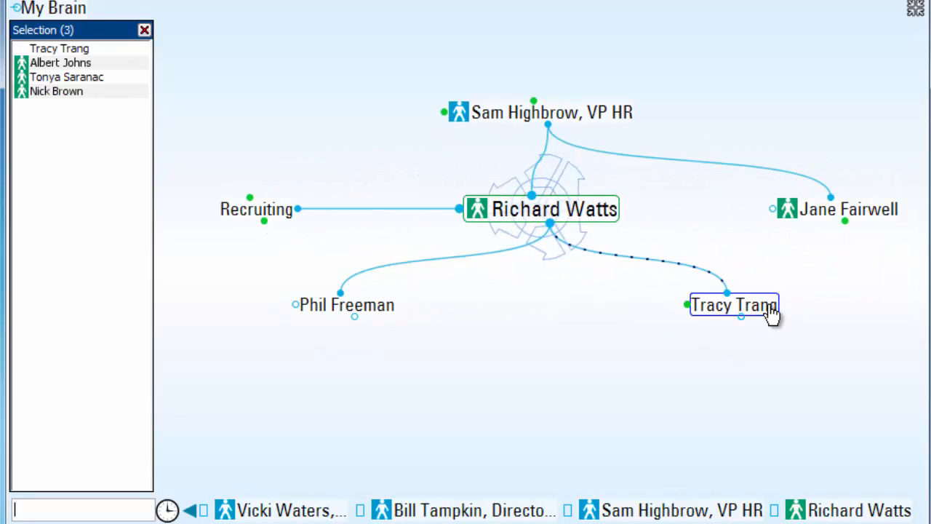
{"action": "left_click", "coordinate": [734, 304]}
{"action": "type", "text": "proj"}
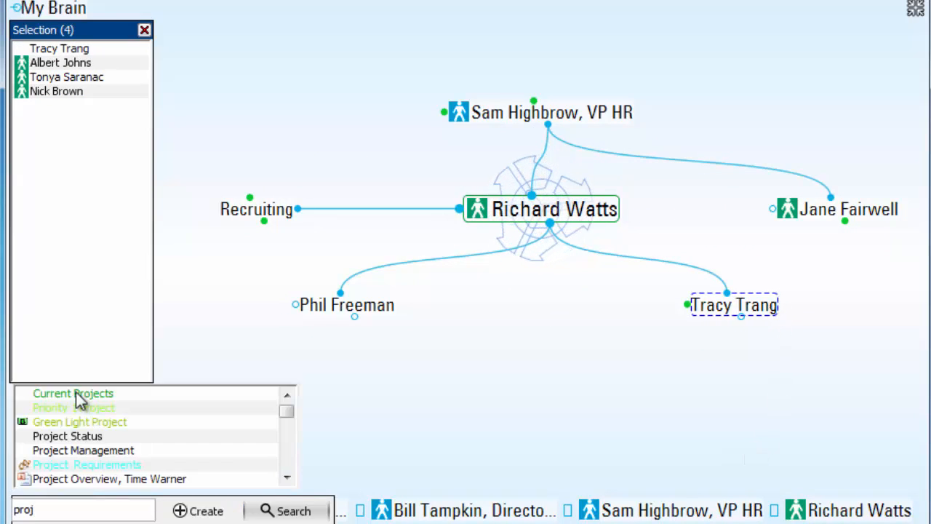
Create a Web Redesign child under Current Projects and focus on it
{"action": "left_click", "coordinate": [73, 393]}
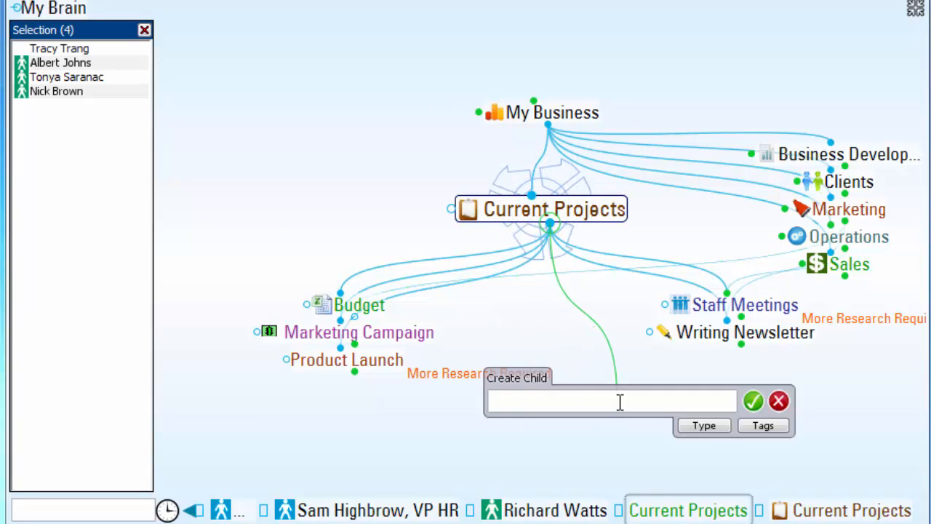
{"action": "type", "text": "Web Redesign"}
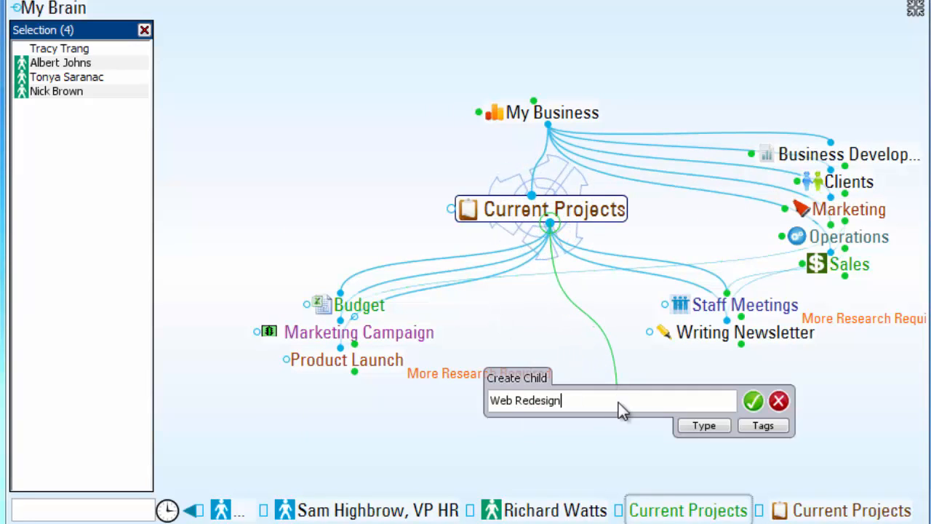
{"action": "left_click", "coordinate": [754, 402]}
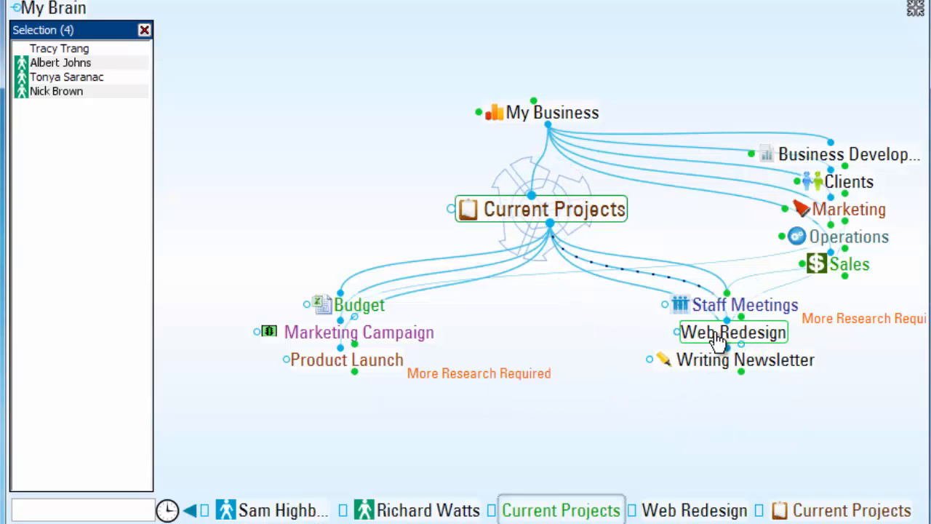
{"action": "left_click", "coordinate": [733, 331]}
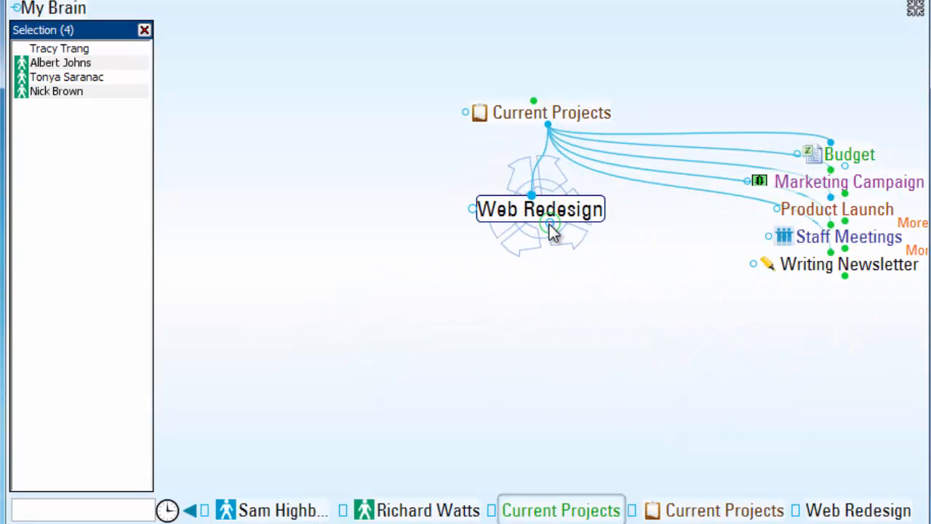
Create a Web Team Members child under Web Redesign and make it central
{"action": "type", "text": "Web Team Member"}
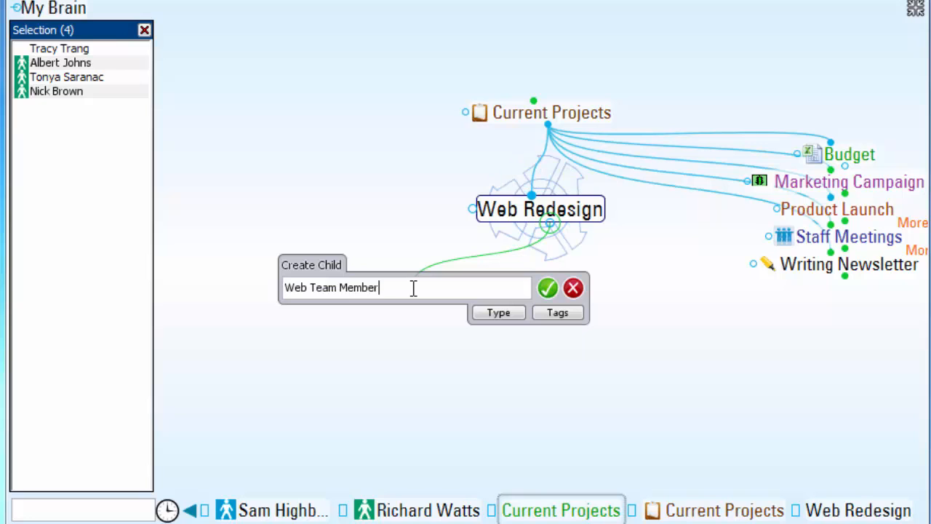
{"action": "left_click", "coordinate": [547, 288]}
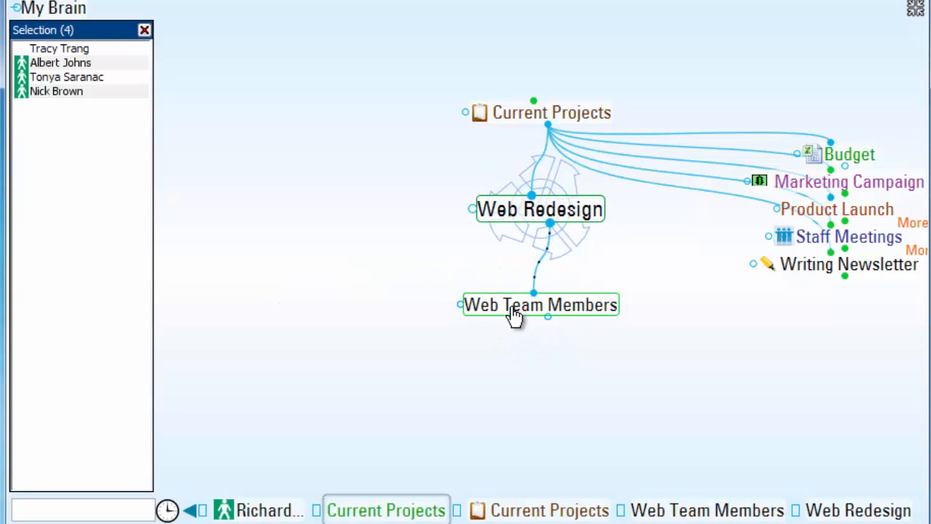
{"action": "left_click", "coordinate": [541, 304]}
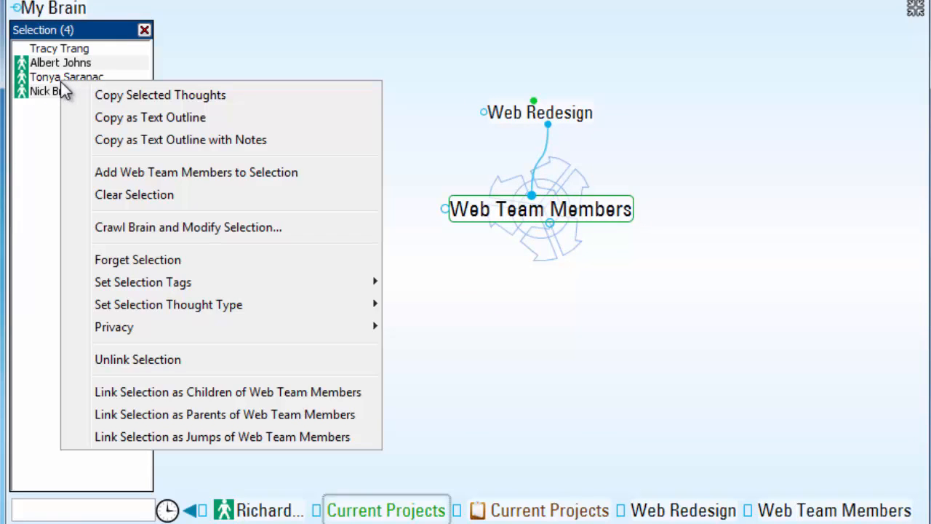
{"action": "mouse_move", "coordinate": [234, 391]}
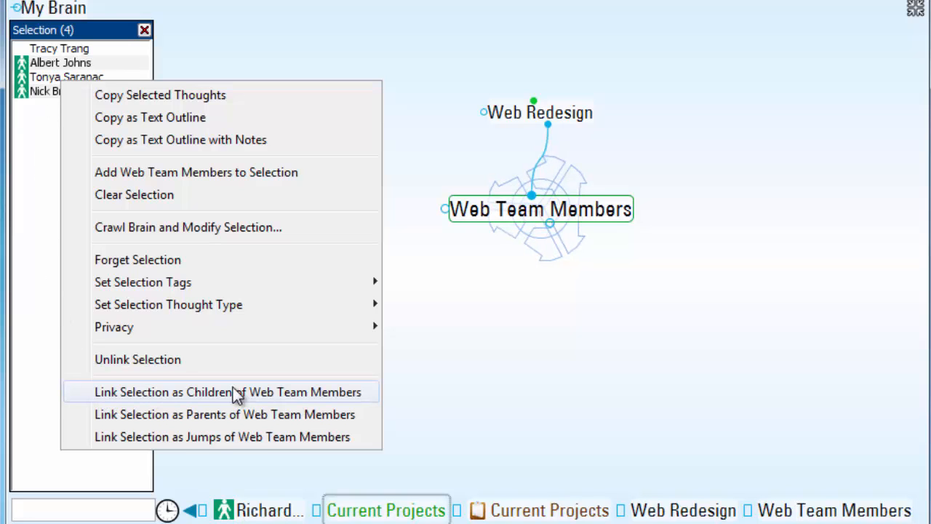
{"action": "mouse_move", "coordinate": [265, 399]}
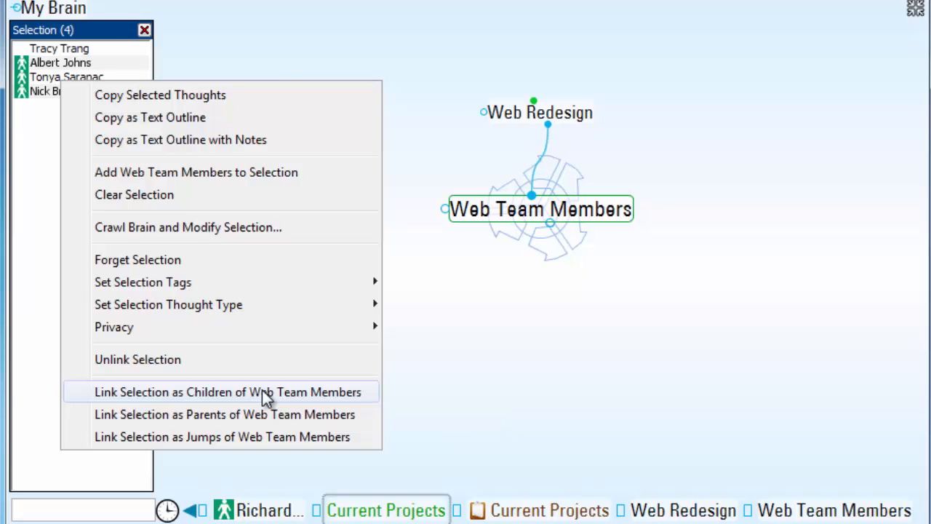
Link the four selected people as children of Web Team Members
{"action": "left_click", "coordinate": [229, 391]}
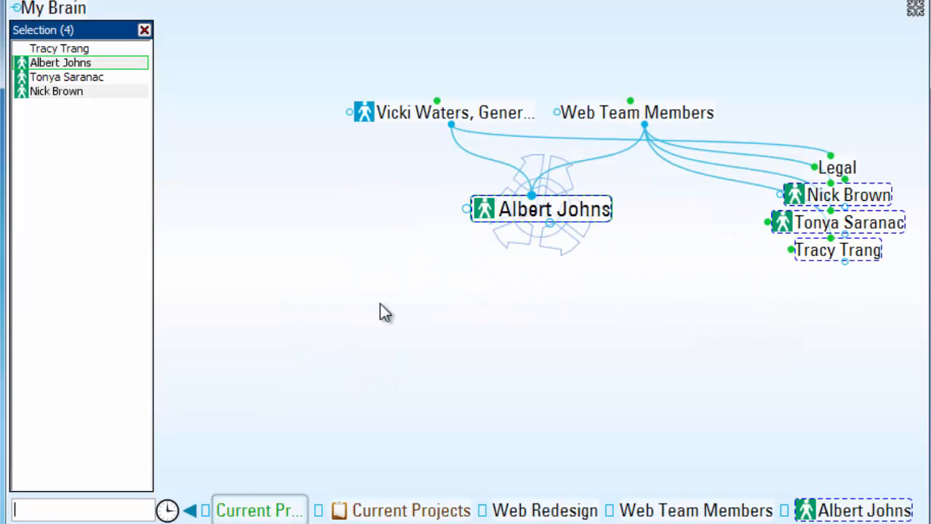
{"action": "mouse_move", "coordinate": [405, 140]}
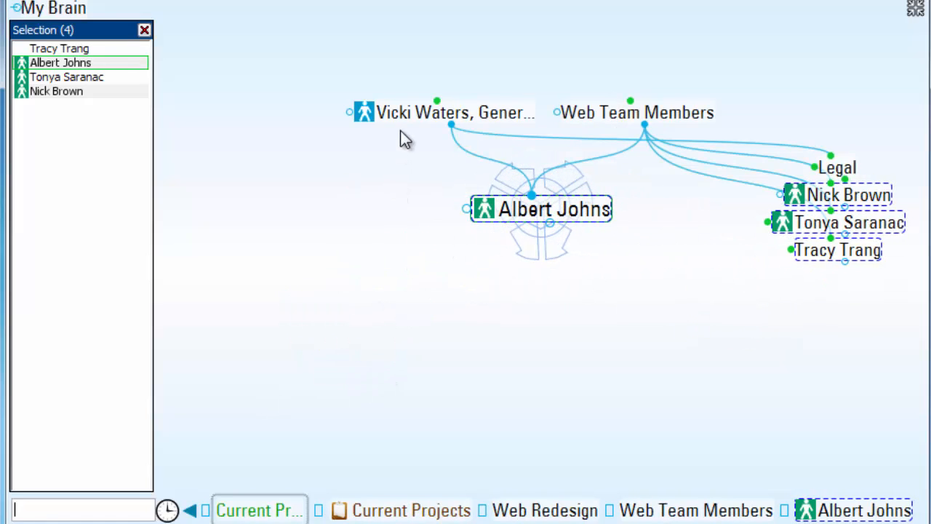
{"action": "mouse_move", "coordinate": [541, 221]}
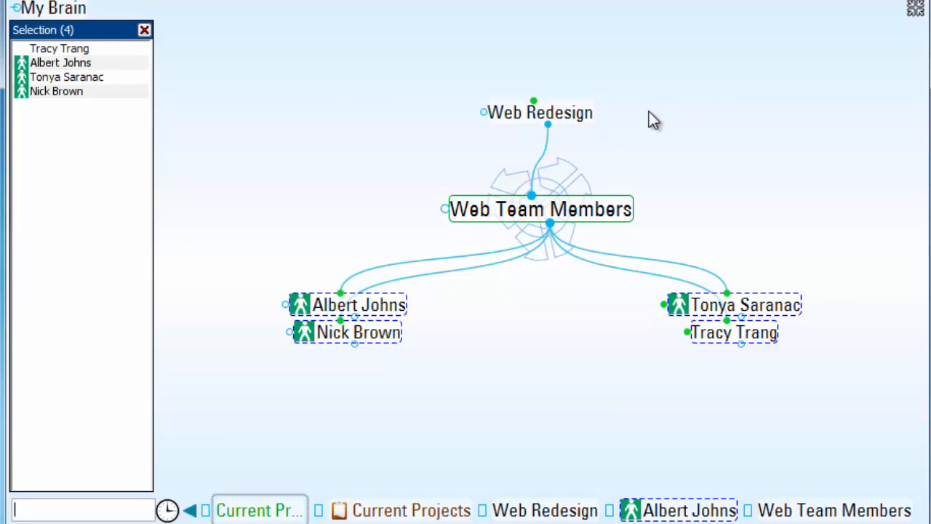
{"action": "right_click", "coordinate": [61, 70]}
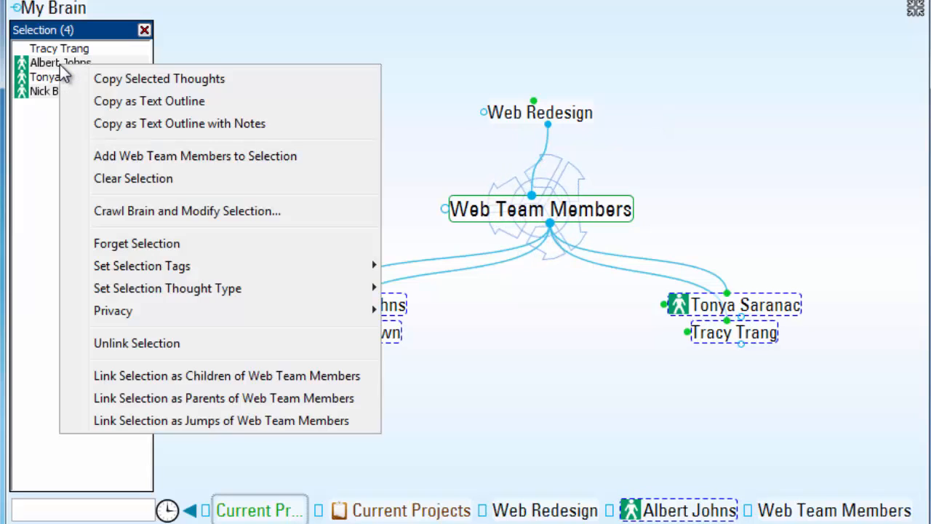
{"action": "mouse_move", "coordinate": [153, 375]}
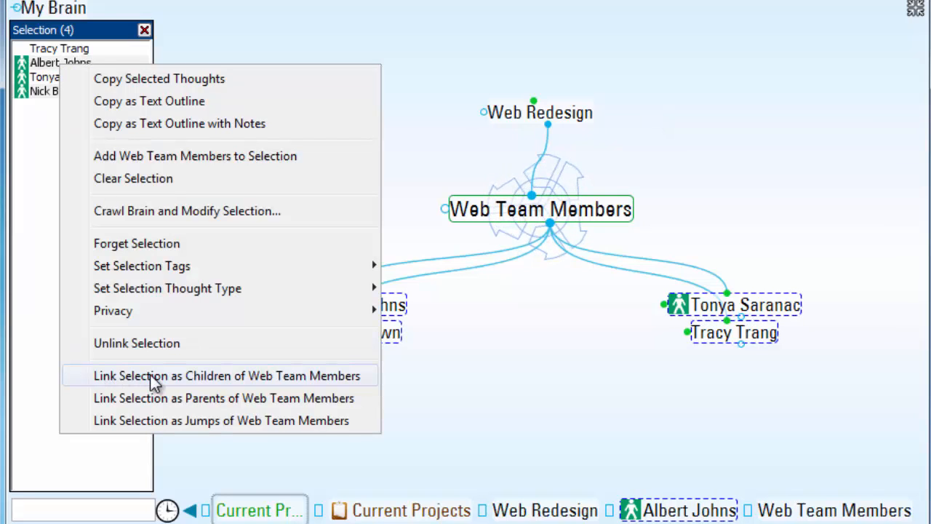
{"action": "mouse_move", "coordinate": [173, 343]}
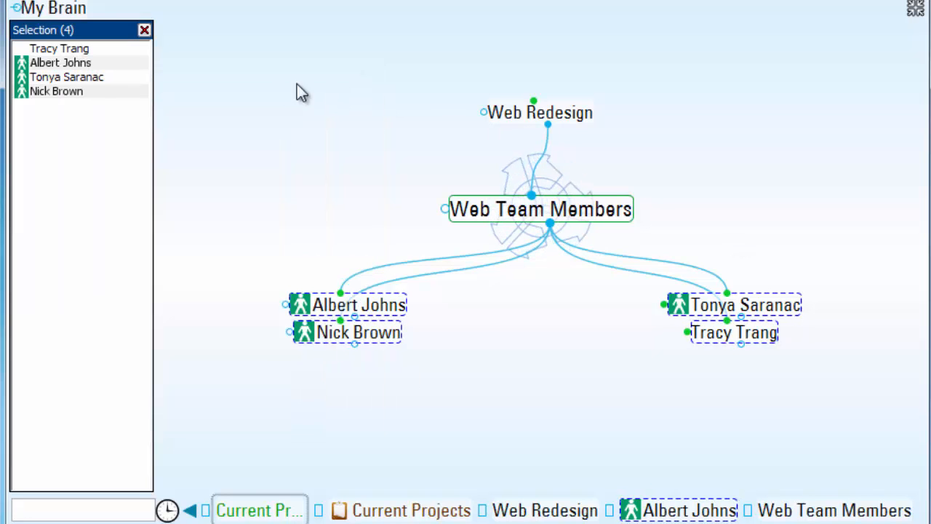
Clear the selection, navigate via My Business > Personal to Personal Finance and select it alone
{"action": "left_click", "coordinate": [146, 29]}
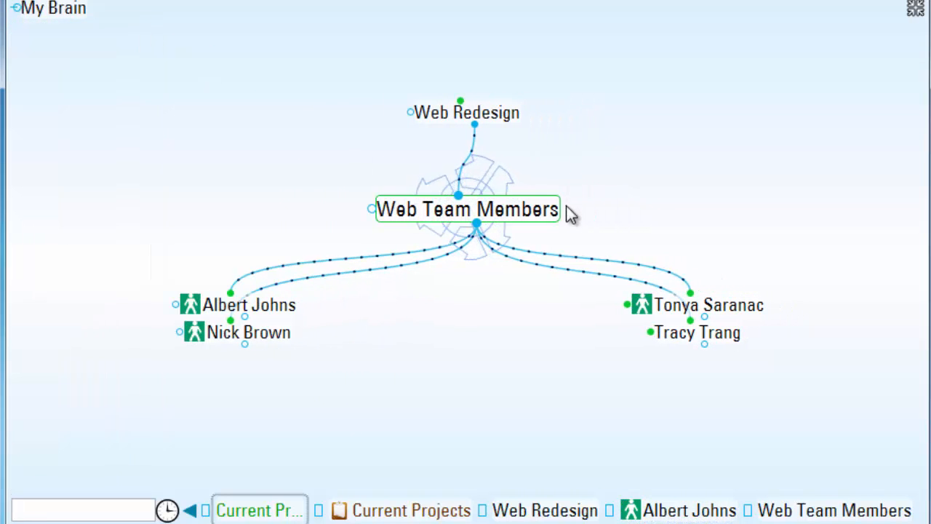
{"action": "left_click", "coordinate": [410, 509]}
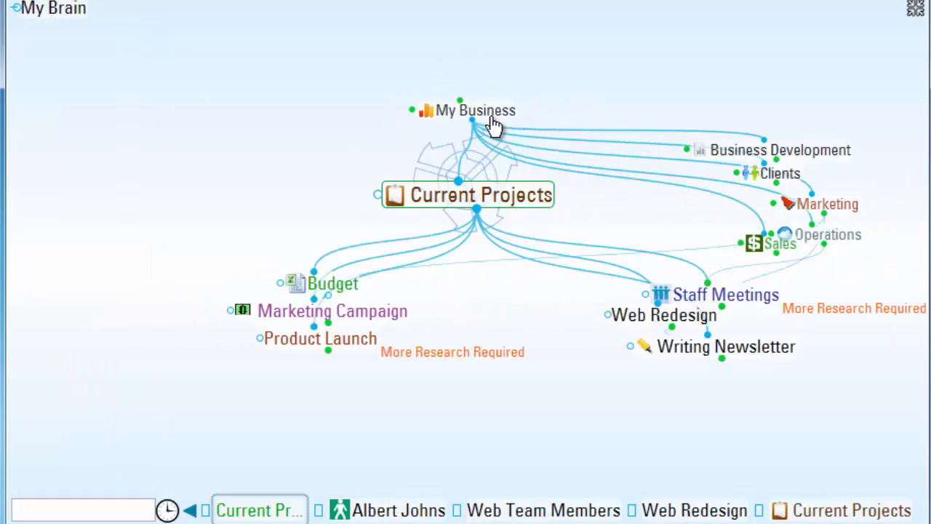
{"action": "left_click", "coordinate": [474, 111]}
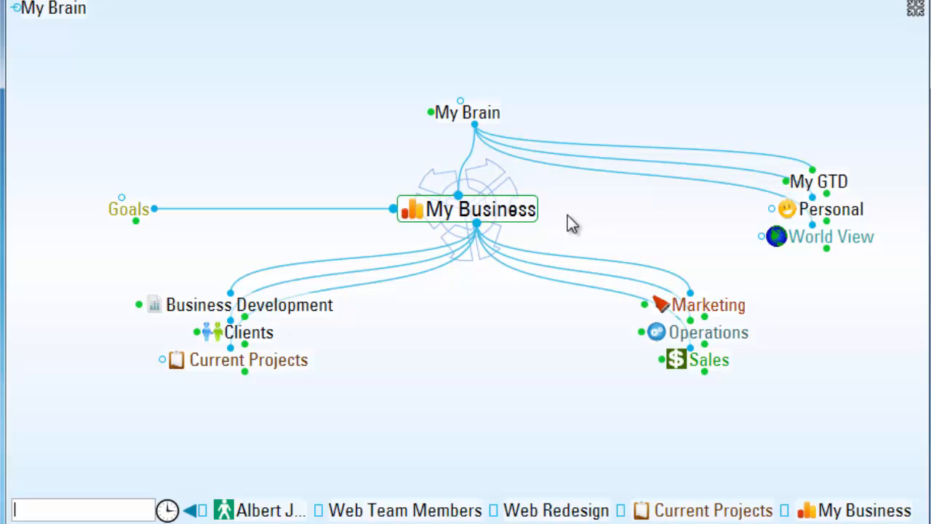
{"action": "left_click", "coordinate": [830, 210]}
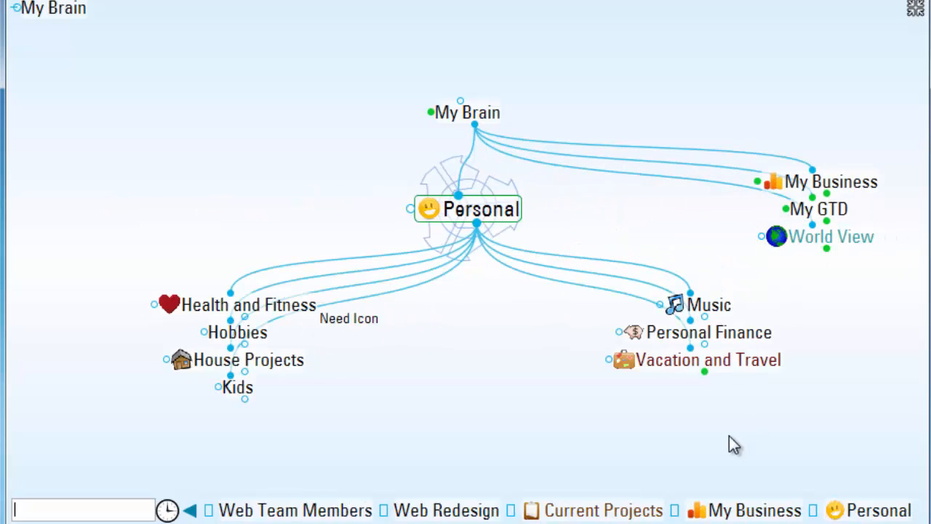
{"action": "mouse_move", "coordinate": [745, 356]}
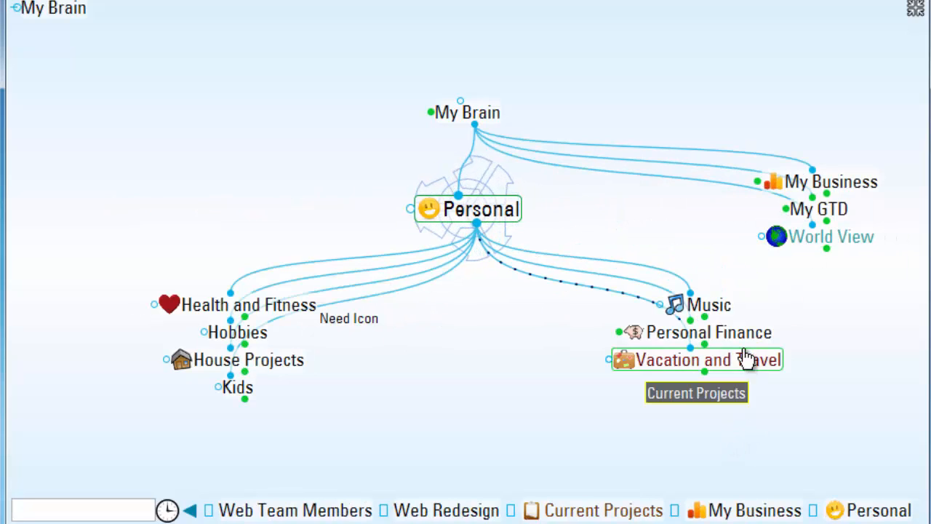
{"action": "left_click", "coordinate": [708, 332]}
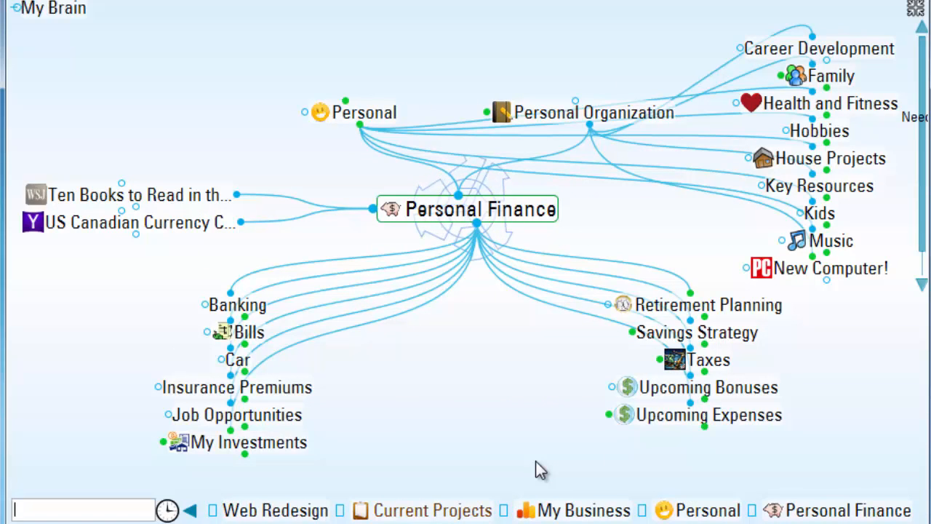
{"action": "mouse_move", "coordinate": [506, 238]}
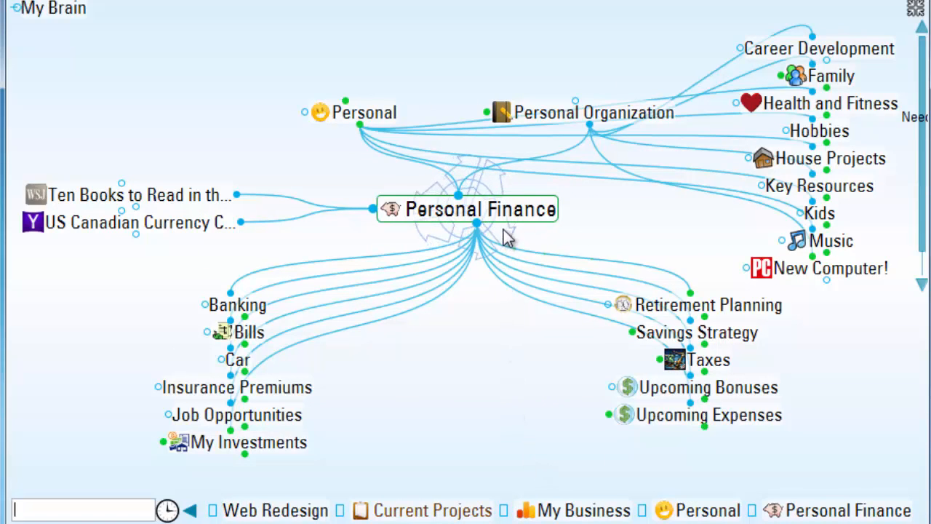
{"action": "left_click", "coordinate": [465, 210]}
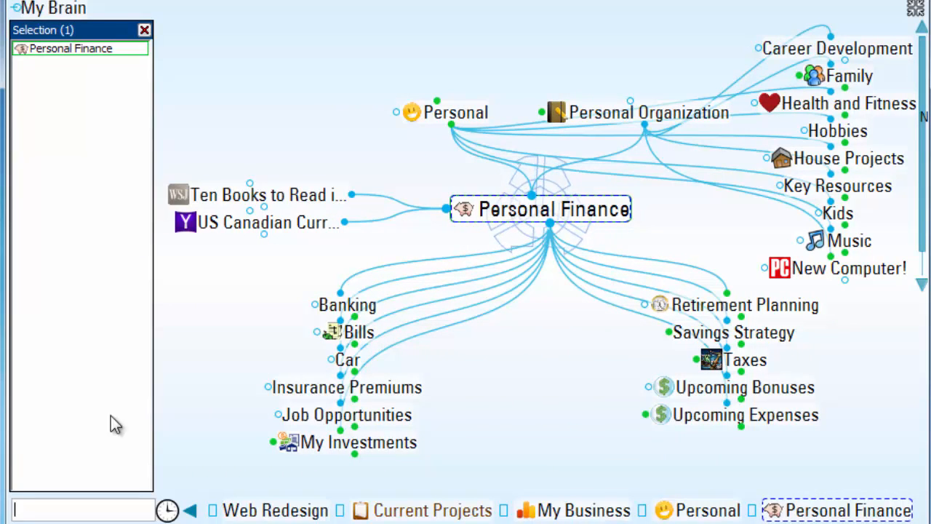
Crawl childward 20 levels from Personal Finance, growing the selection to 208 thoughts
{"action": "right_click", "coordinate": [70, 48]}
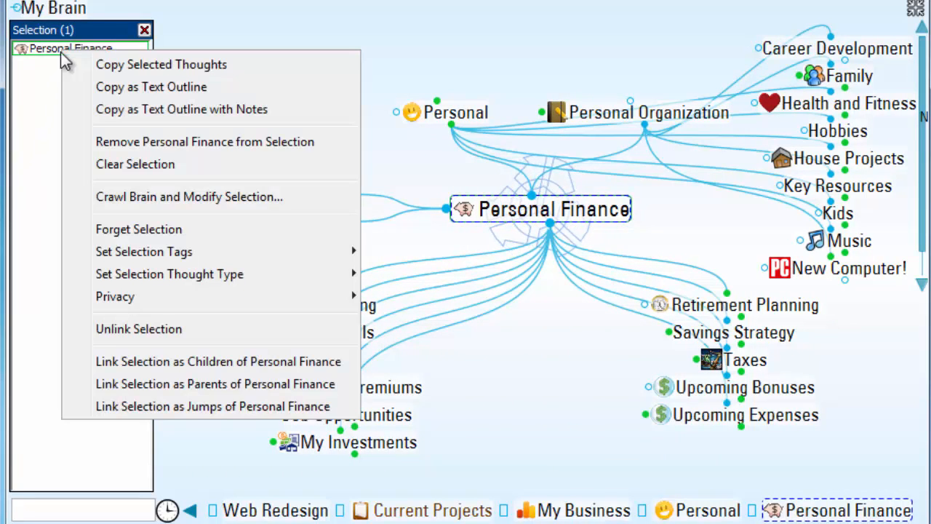
{"action": "left_click", "coordinate": [190, 197]}
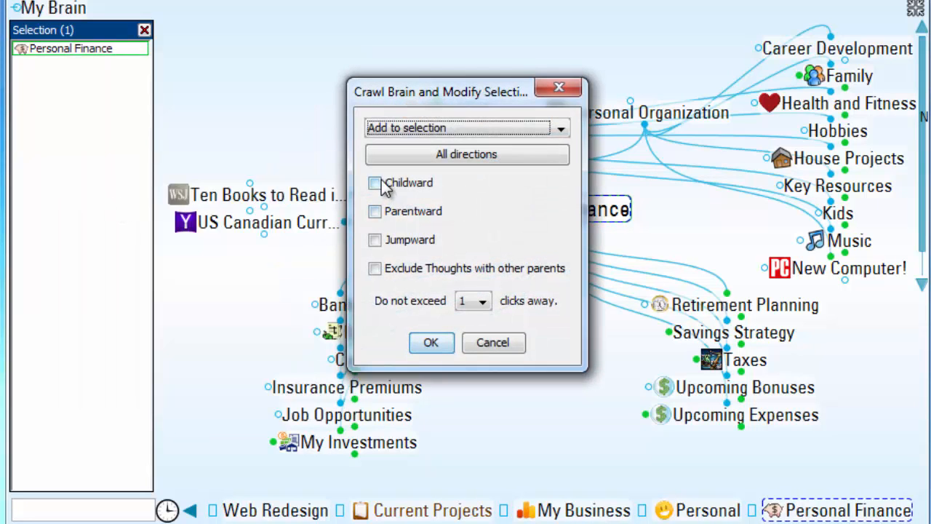
{"action": "left_click", "coordinate": [376, 183]}
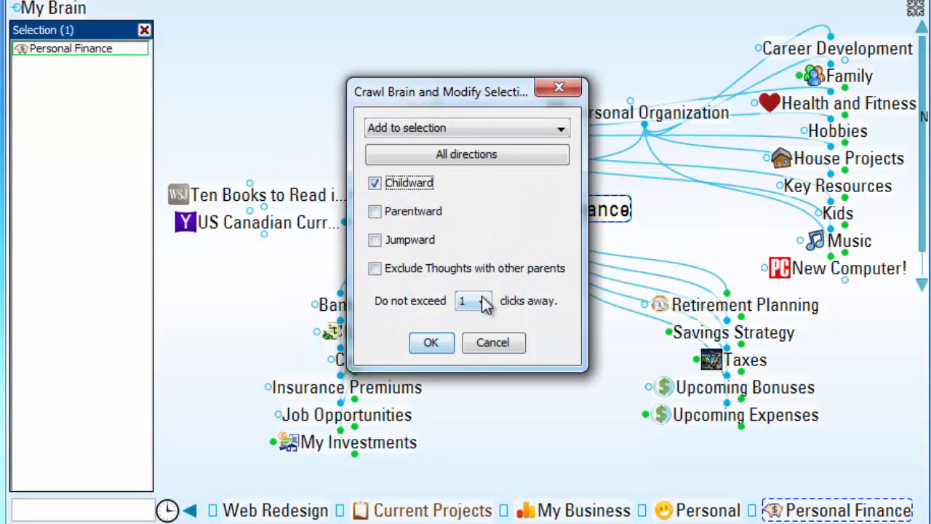
{"action": "left_click", "coordinate": [486, 300]}
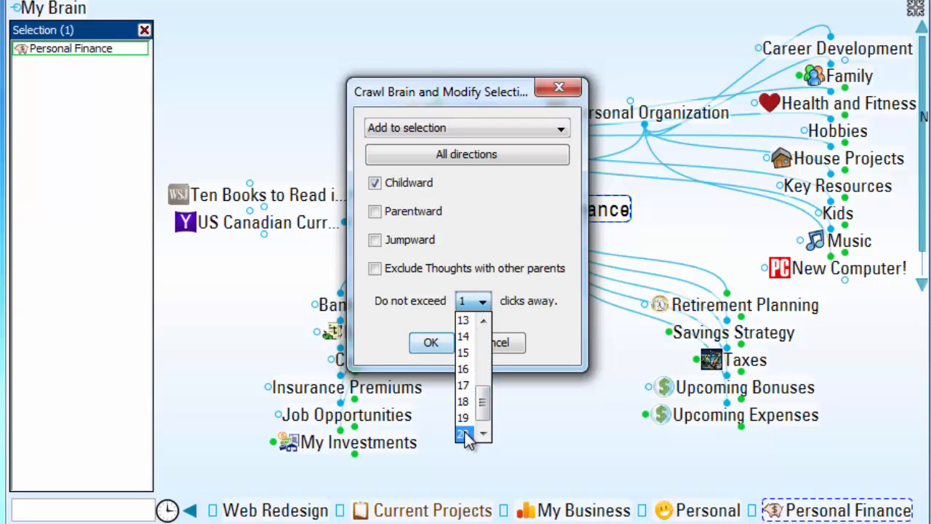
{"action": "left_click", "coordinate": [462, 433]}
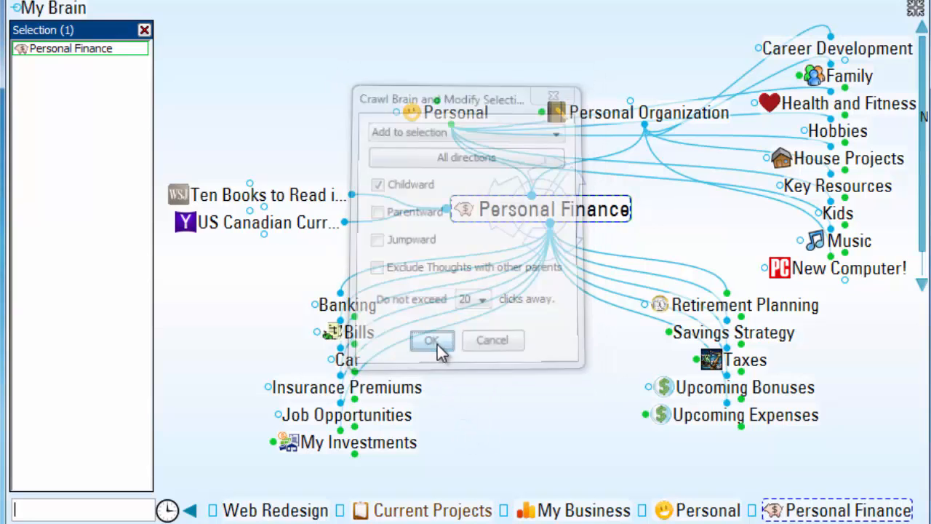
{"action": "left_click", "coordinate": [431, 340]}
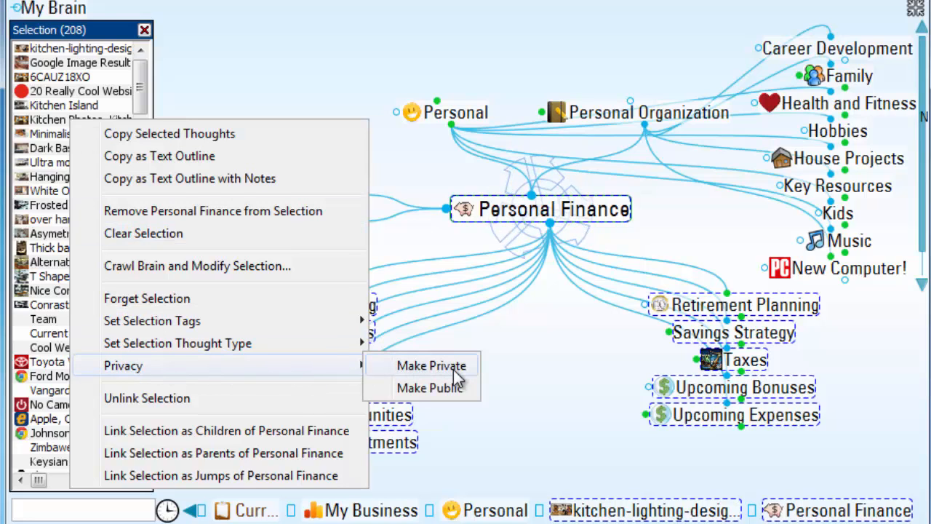
Mark all 208 selected Personal Finance thoughts private via Privacy > Make Private
{"action": "left_click", "coordinate": [431, 365]}
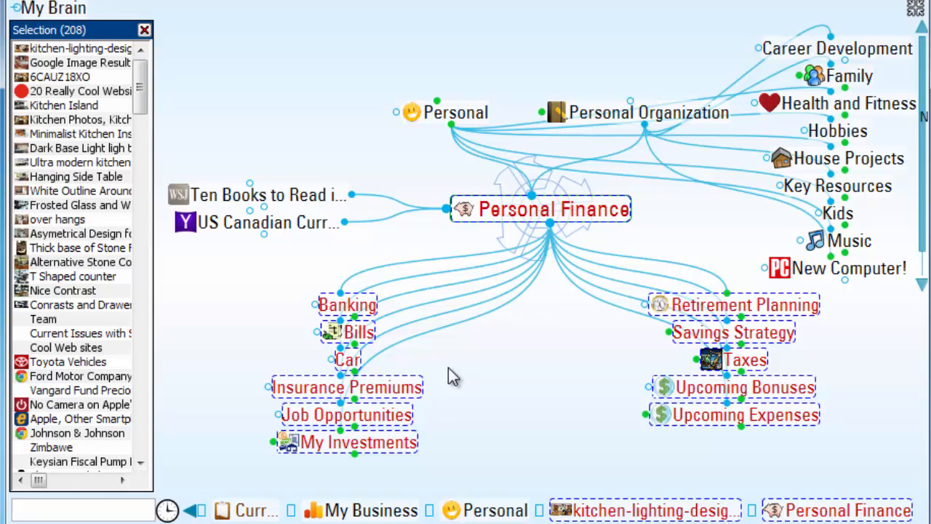